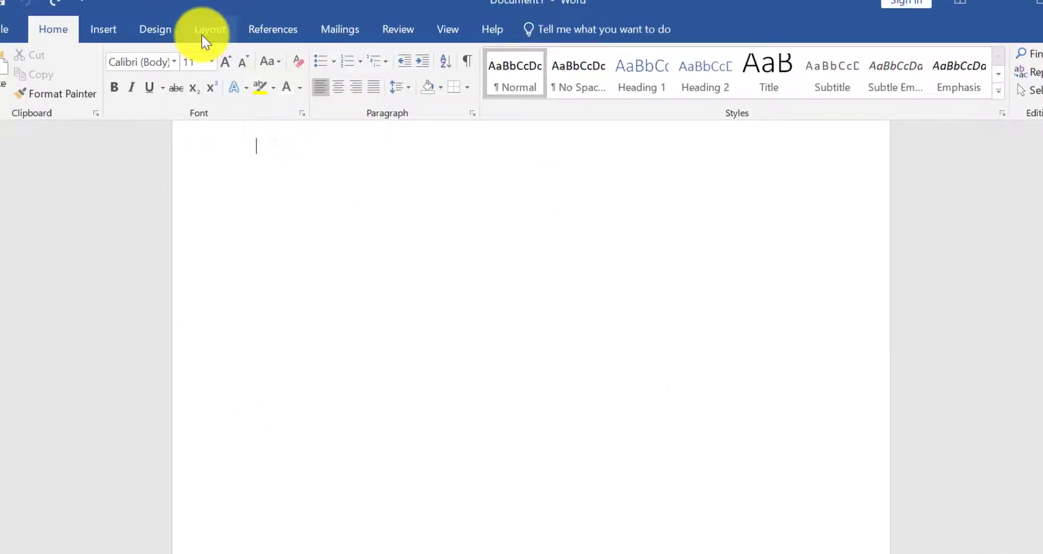
# Step: Set the resume document's paper size to A4
pyautogui.click(210, 29)
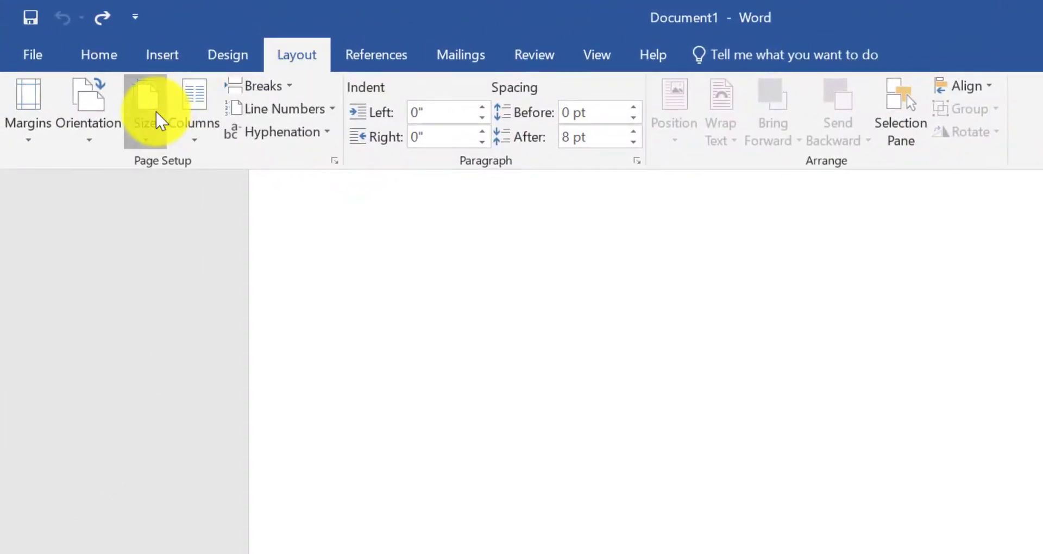
pyautogui.click(144, 110)
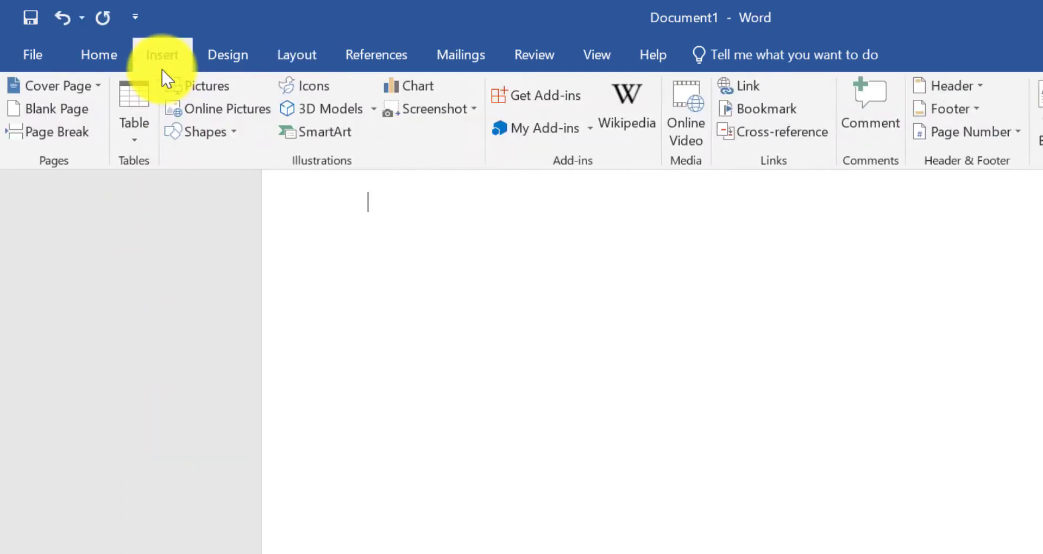
# Step: Draw an 11.7" by 3.1" rectangle down the left side and fill it dark grey
pyautogui.click(202, 131)
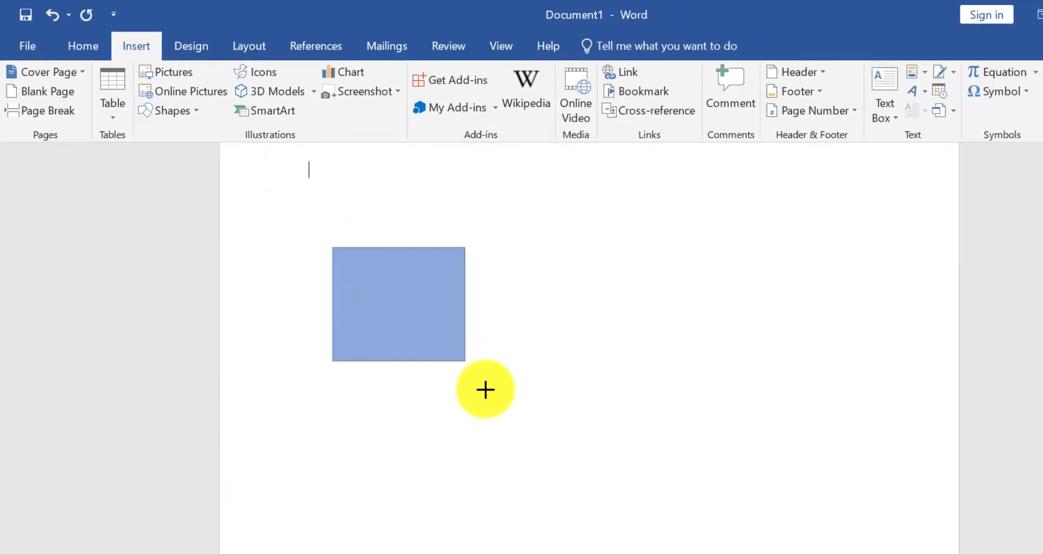
pyautogui.click(398, 304)
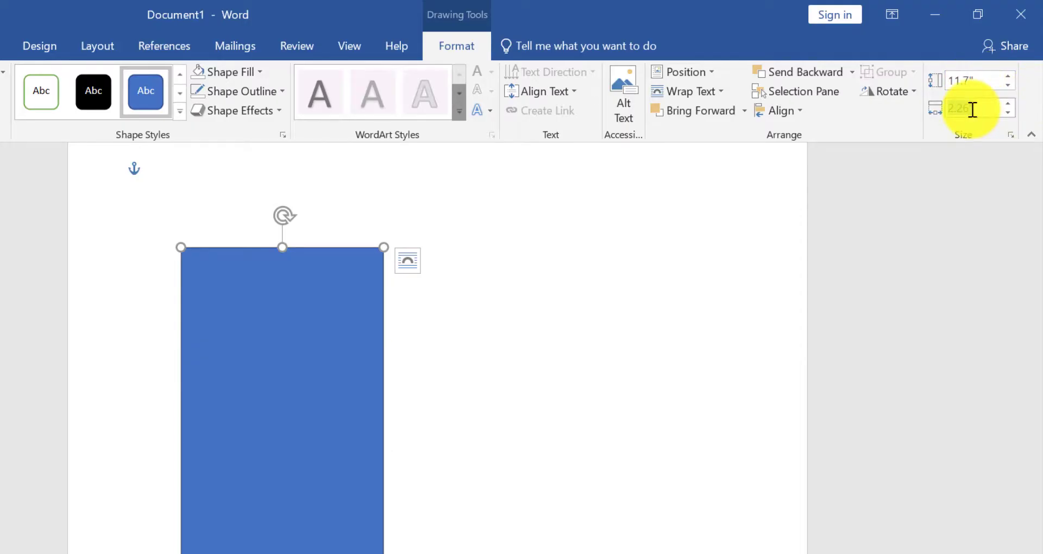
pyautogui.write('3.1')
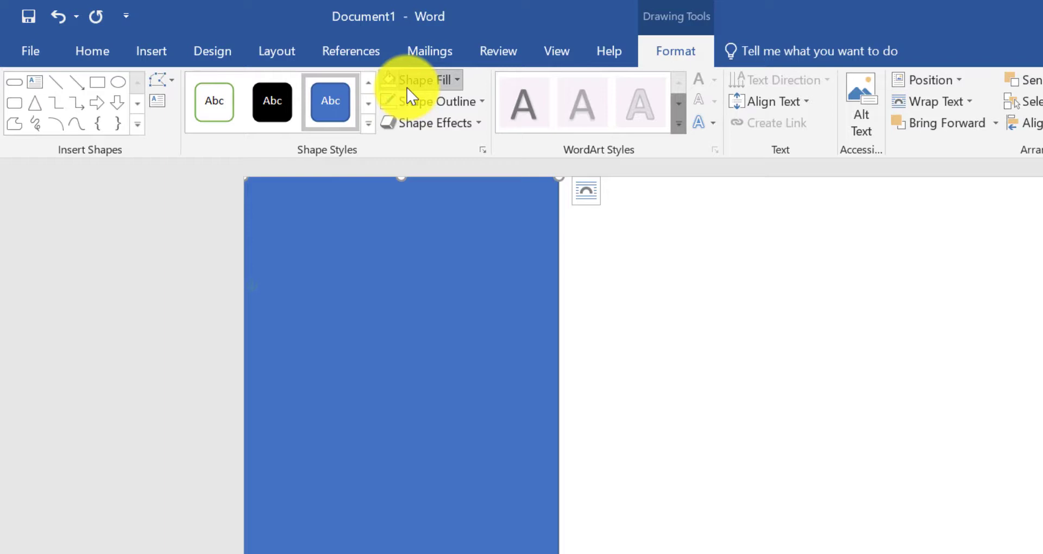
pyautogui.click(418, 79)
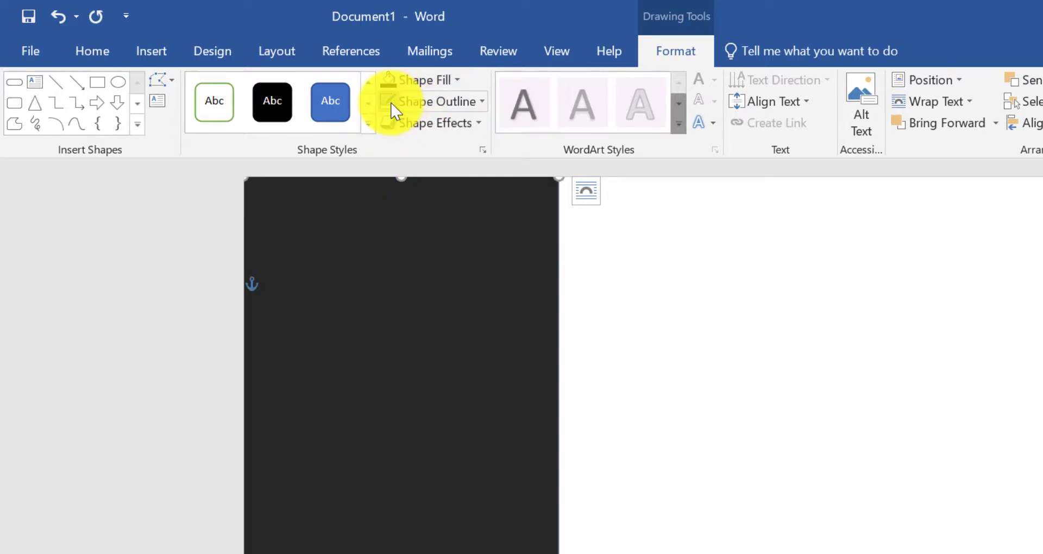
pyautogui.click(432, 101)
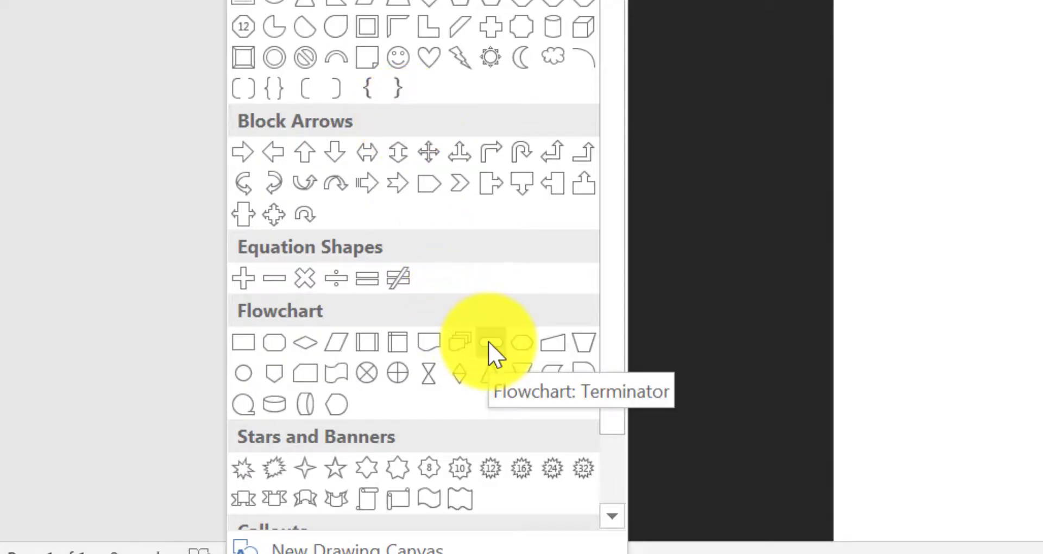
# Step: Draw and resize a Flowchart: Terminator pill on the sidebar with light grey fill and a lighter outline
pyautogui.click(491, 343)
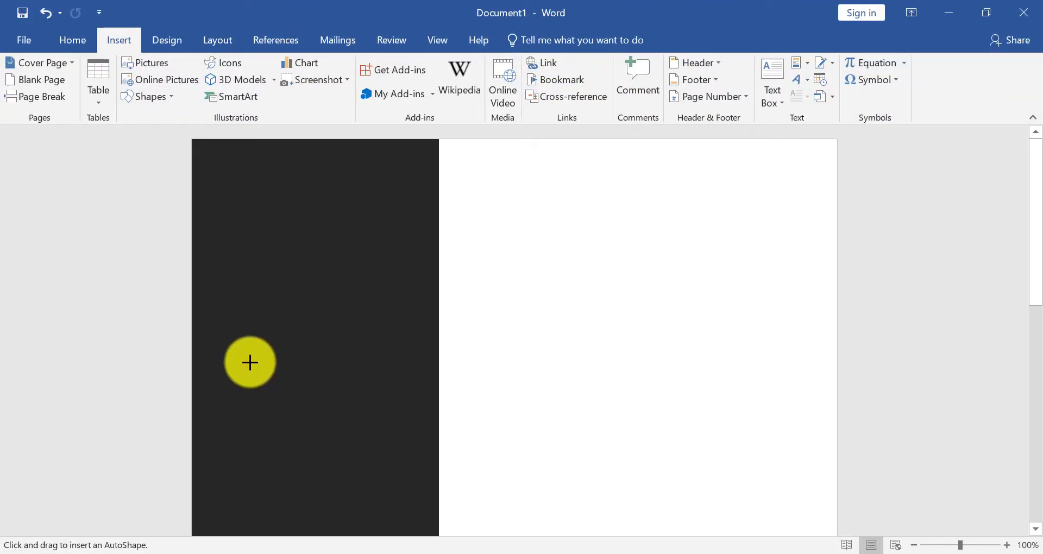
pyautogui.moveTo(250, 362); pyautogui.dragTo(398, 422)
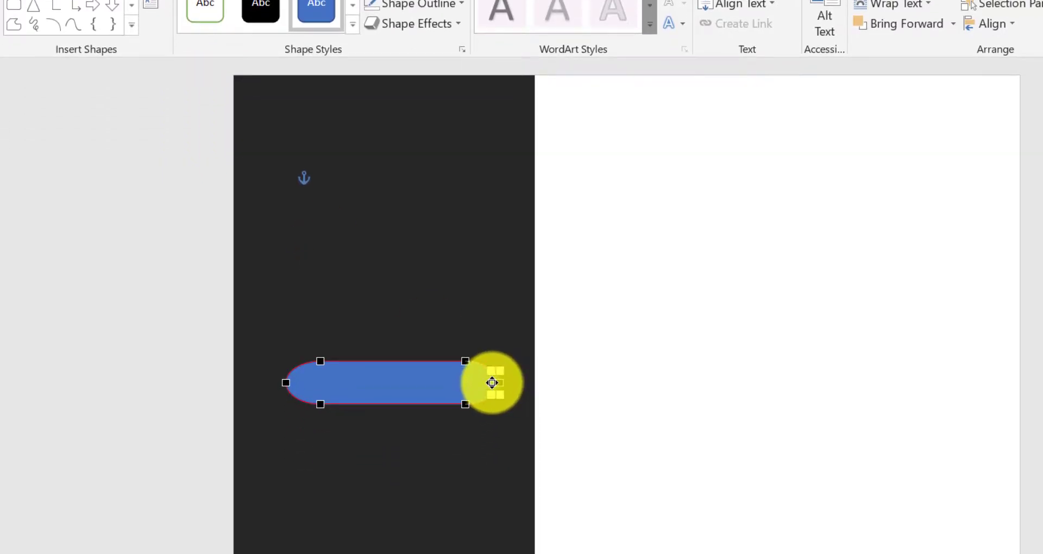
pyautogui.moveTo(492, 382); pyautogui.dragTo(292, 382)
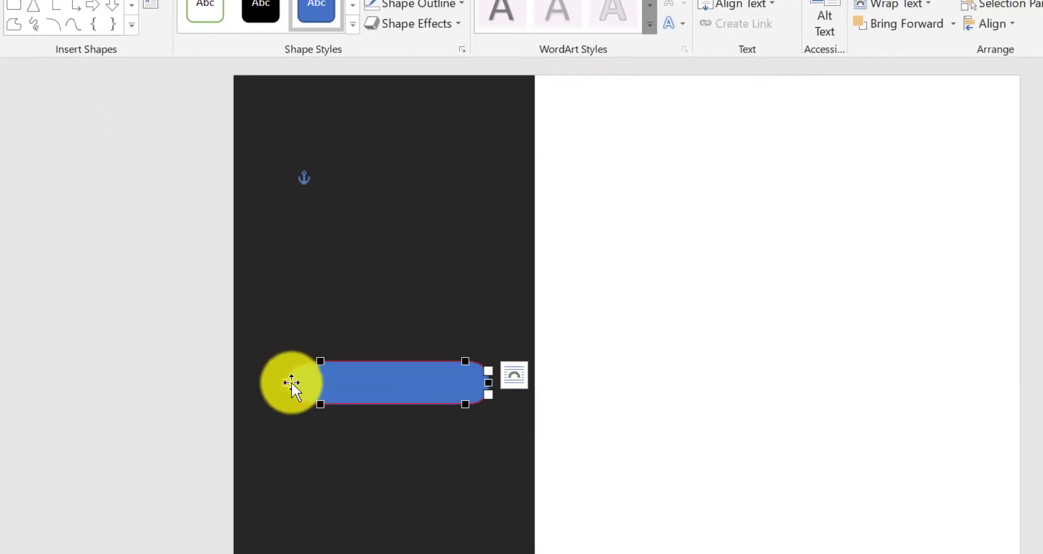
pyautogui.moveTo(293, 382); pyautogui.dragTo(402, 412)
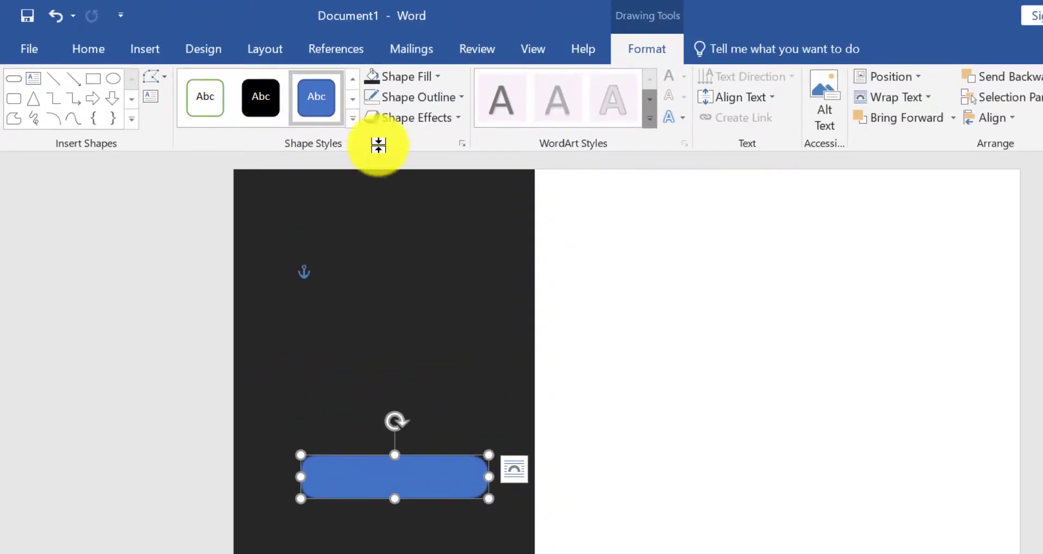
pyautogui.click(402, 76)
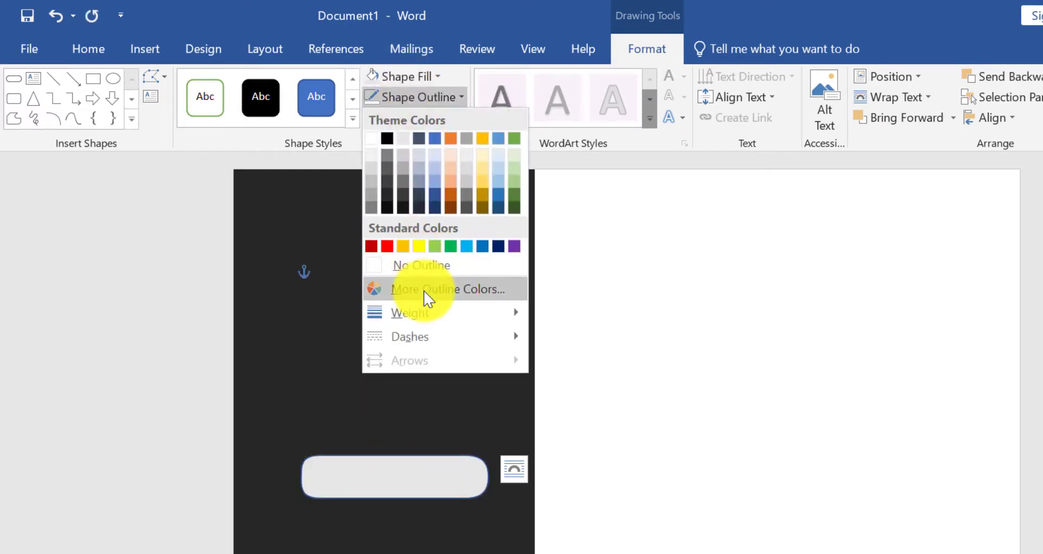
pyautogui.click(394, 477)
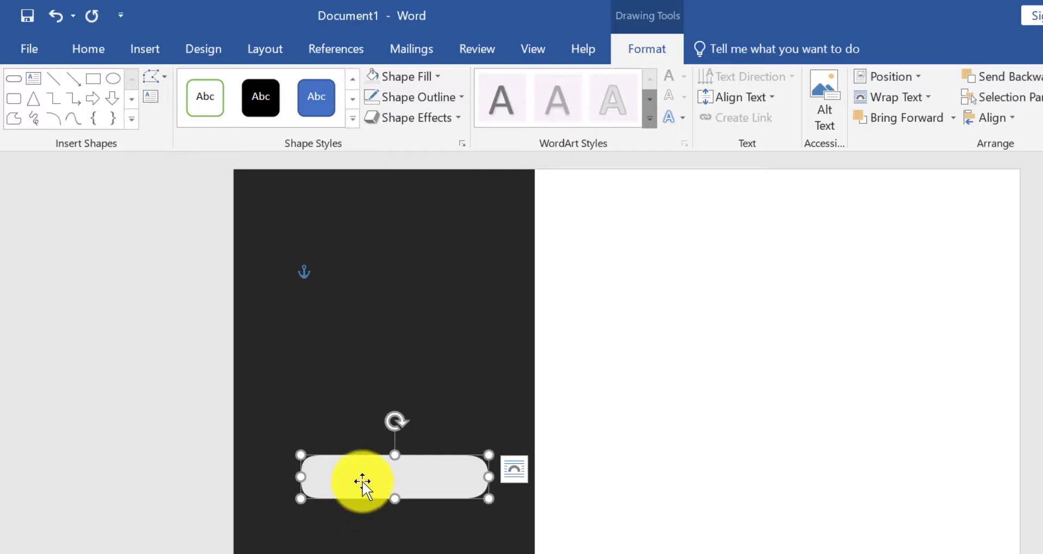
# Step: Label the pill CONTACT ME in bold black Arial 14 and draw a text box below
pyautogui.rightClick(363, 481)
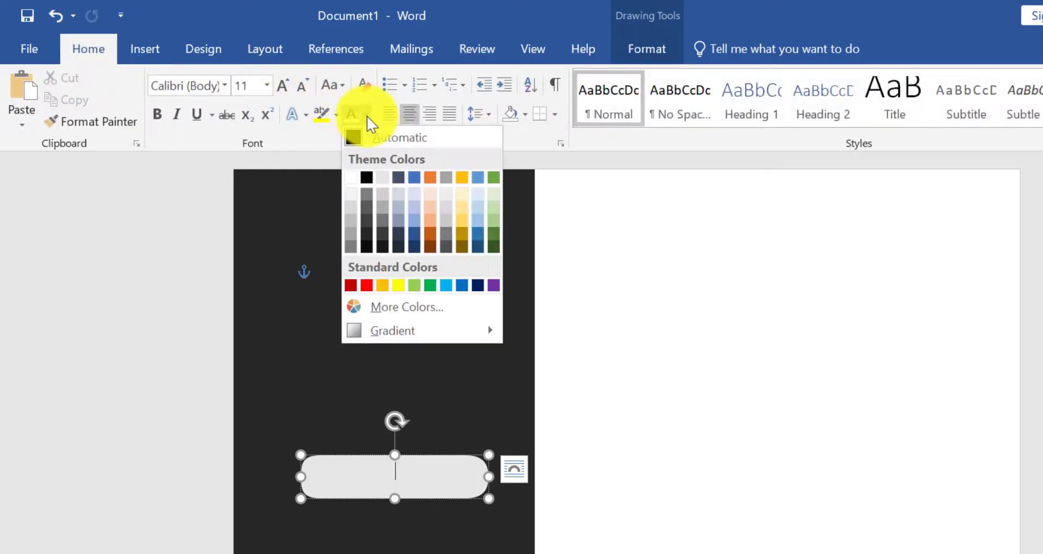
pyautogui.click(419, 468)
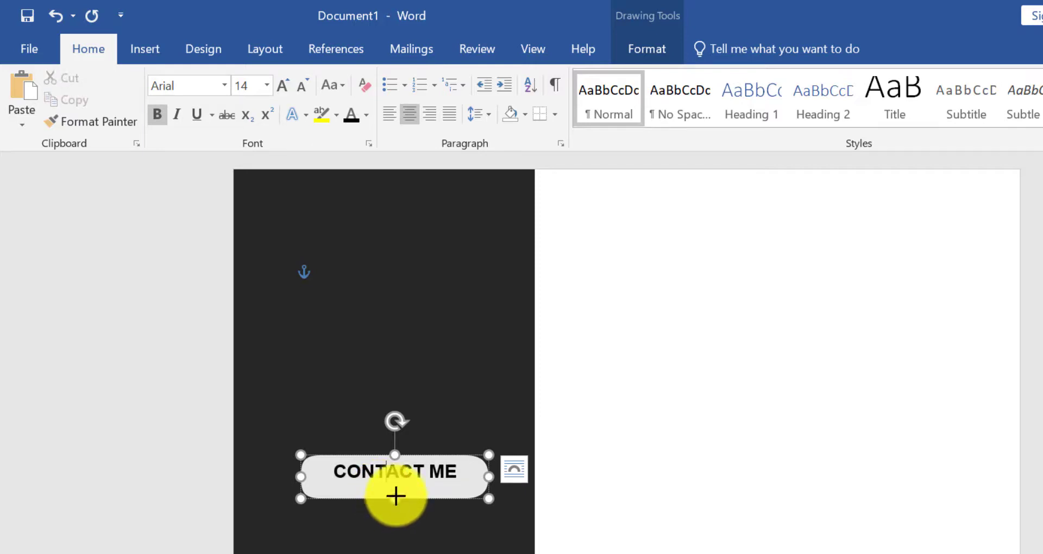
pyautogui.click(145, 48)
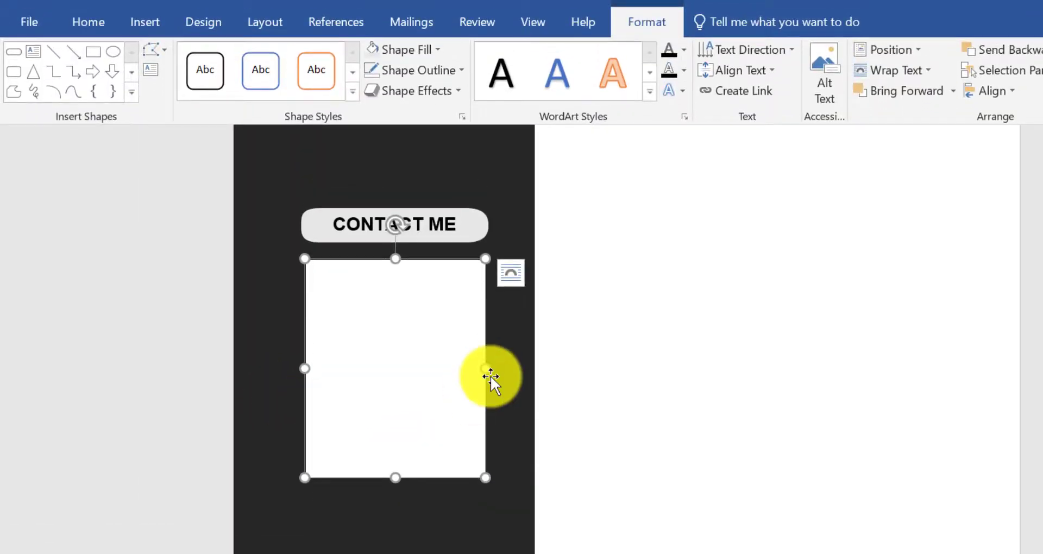
# Step: Remove the text box's fill and outline
pyautogui.click(399, 76)
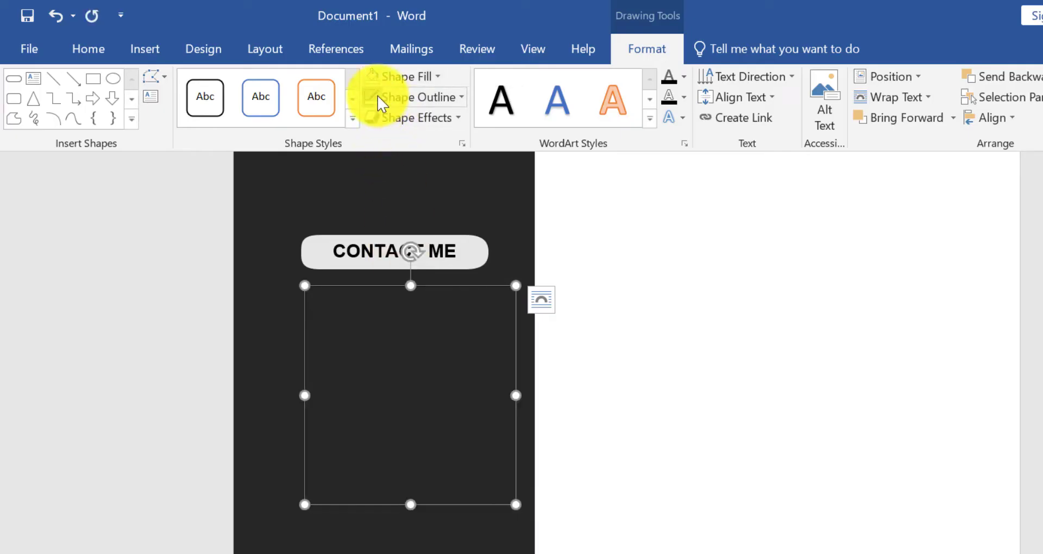
pyautogui.click(415, 97)
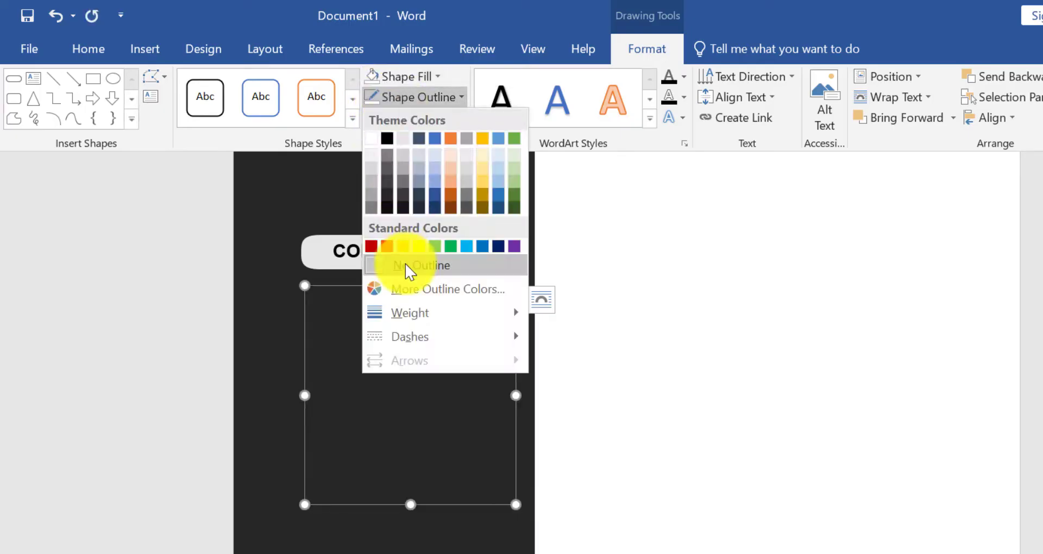
pyautogui.click(421, 265)
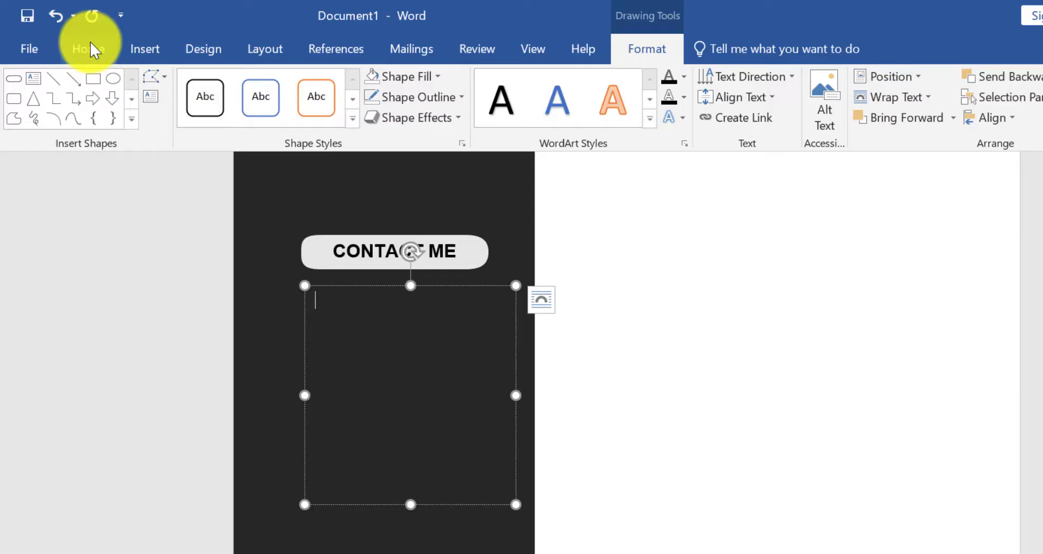
pyautogui.click(88, 49)
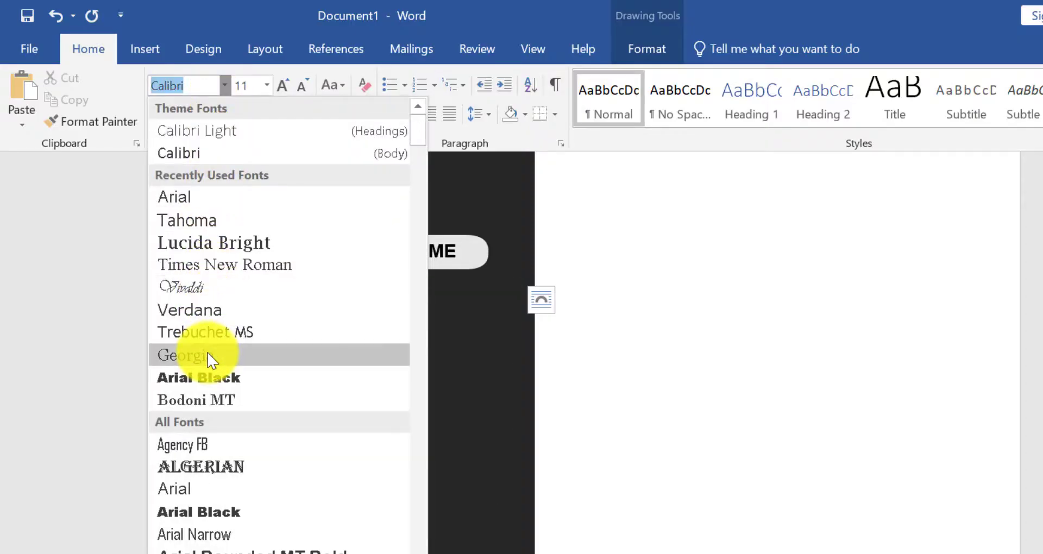
pyautogui.click(204, 331)
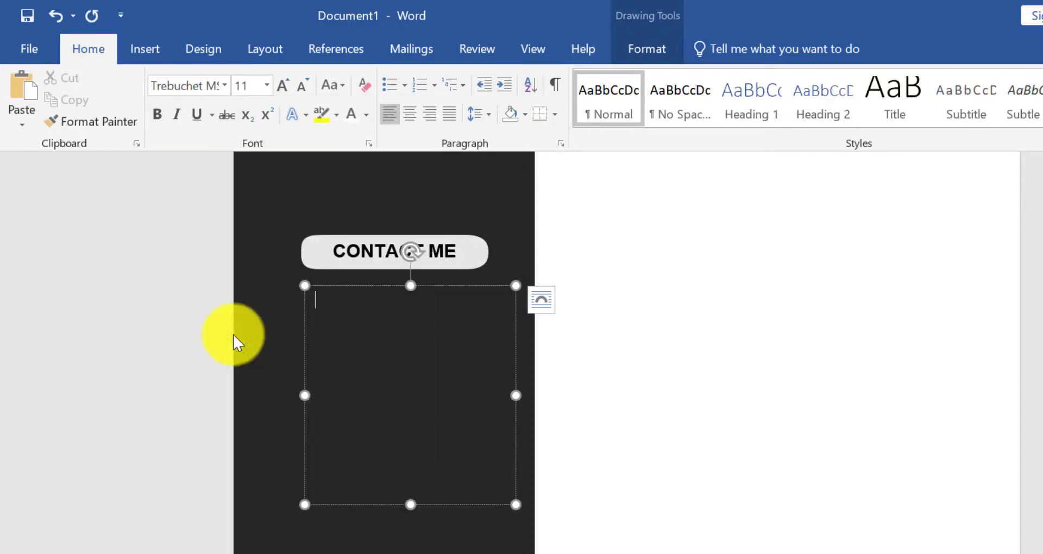
pyautogui.write('+123 456 7890')
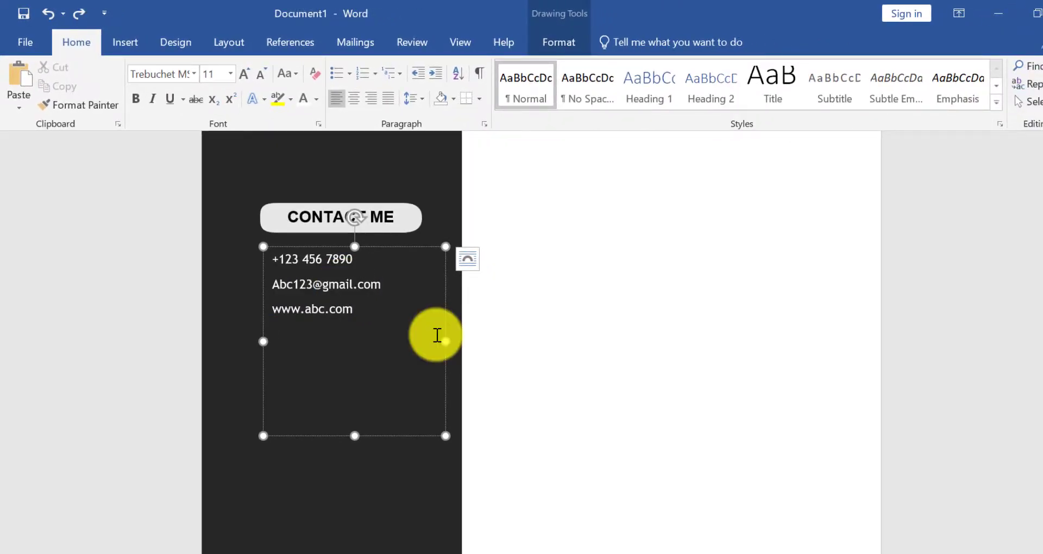
pyautogui.write('street, city, state anywhere 260000')
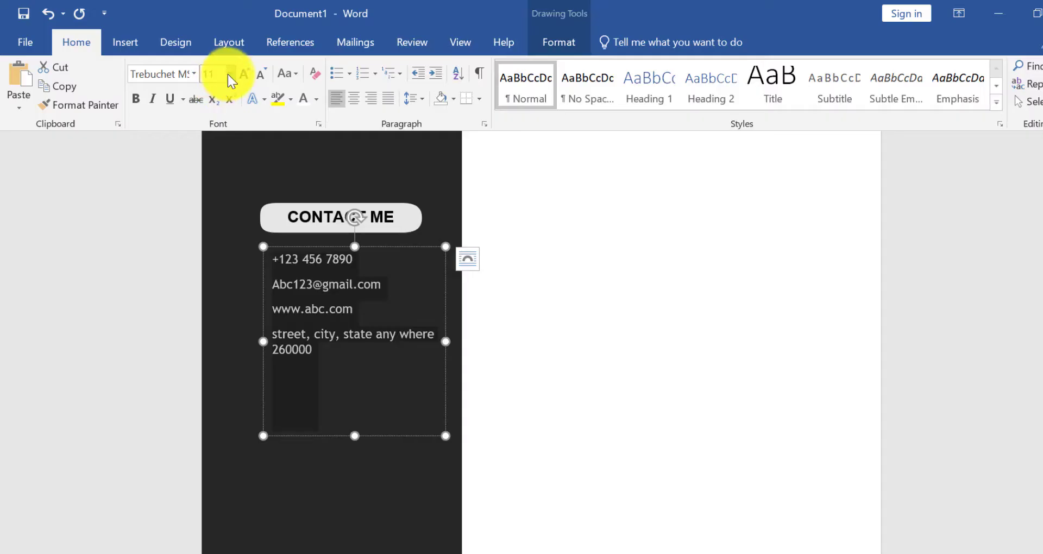
pyautogui.click(231, 74)
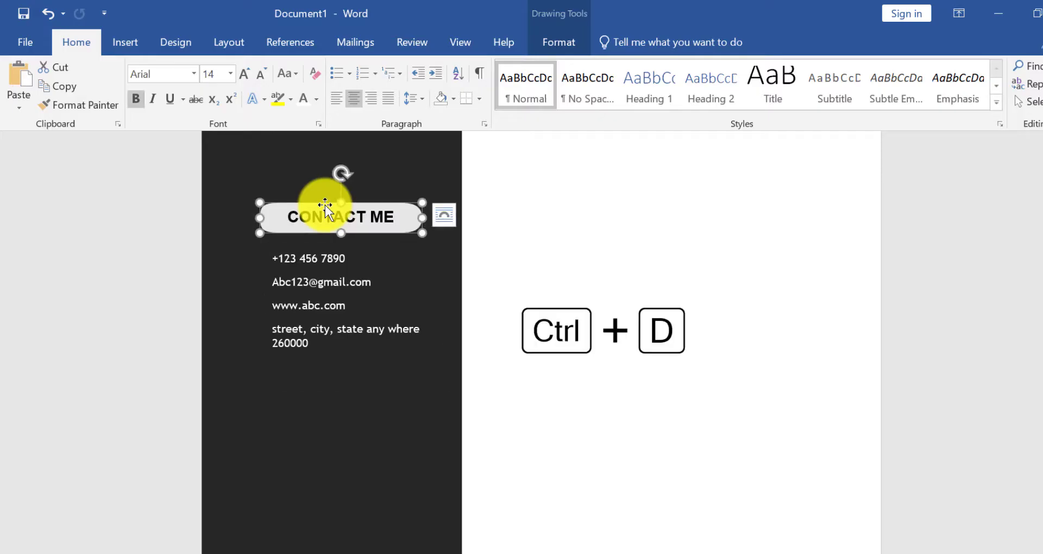
# Step: Duplicate the CONTACT ME pill and contact text box for the Education section
pyautogui.press('ctrl+d')
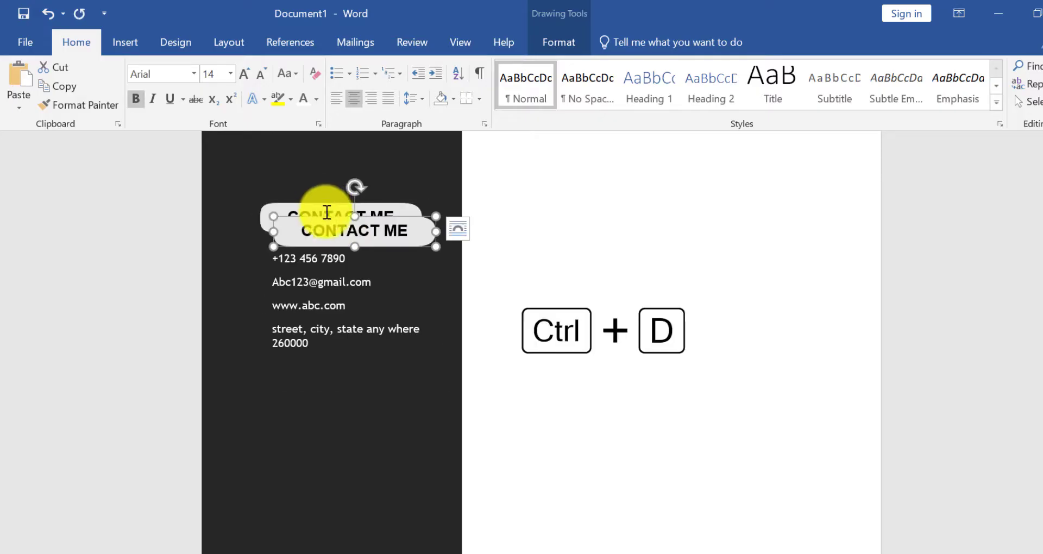
pyautogui.press('ctrl+d')
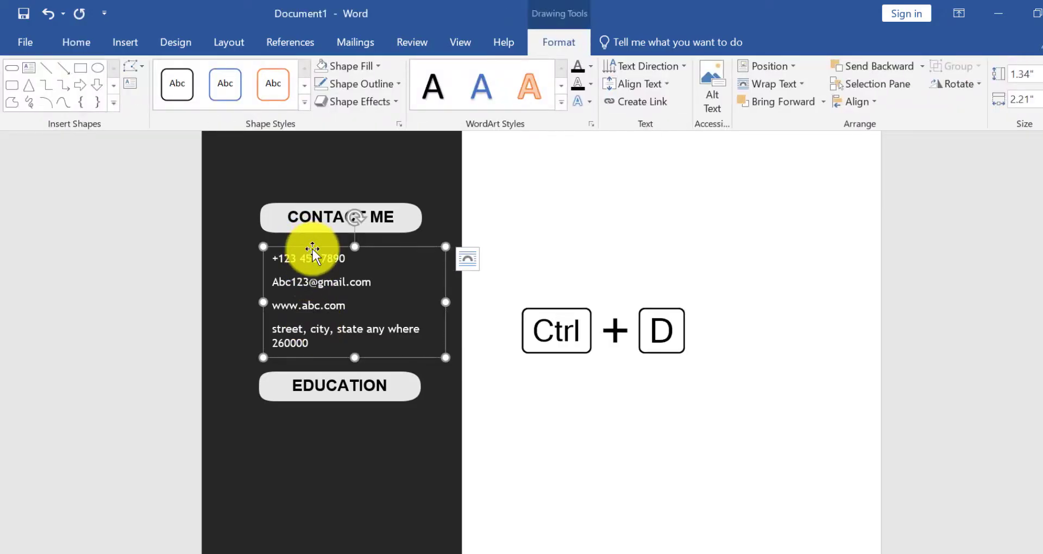
pyautogui.press('ctrl+d')
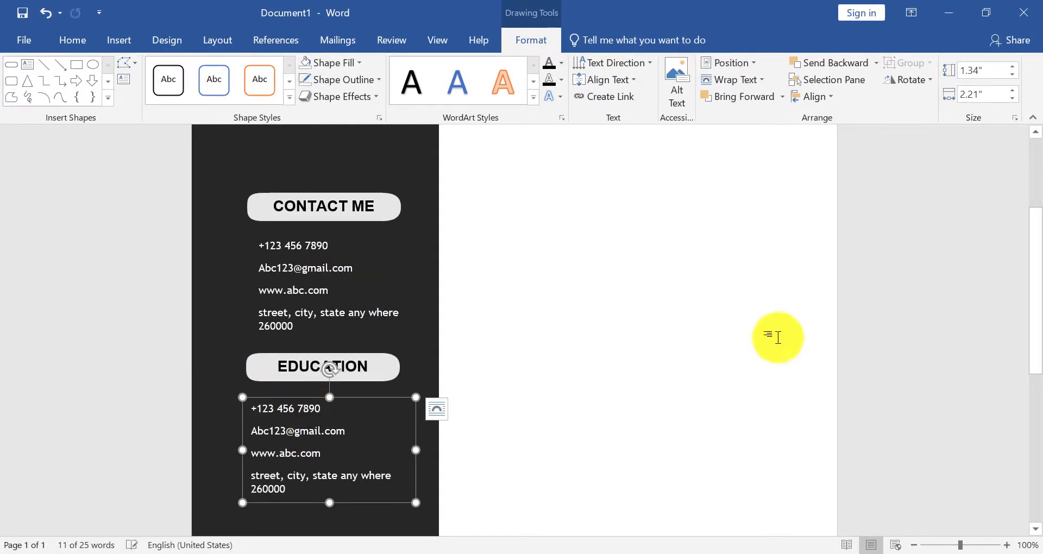
pyautogui.scroll(-3)
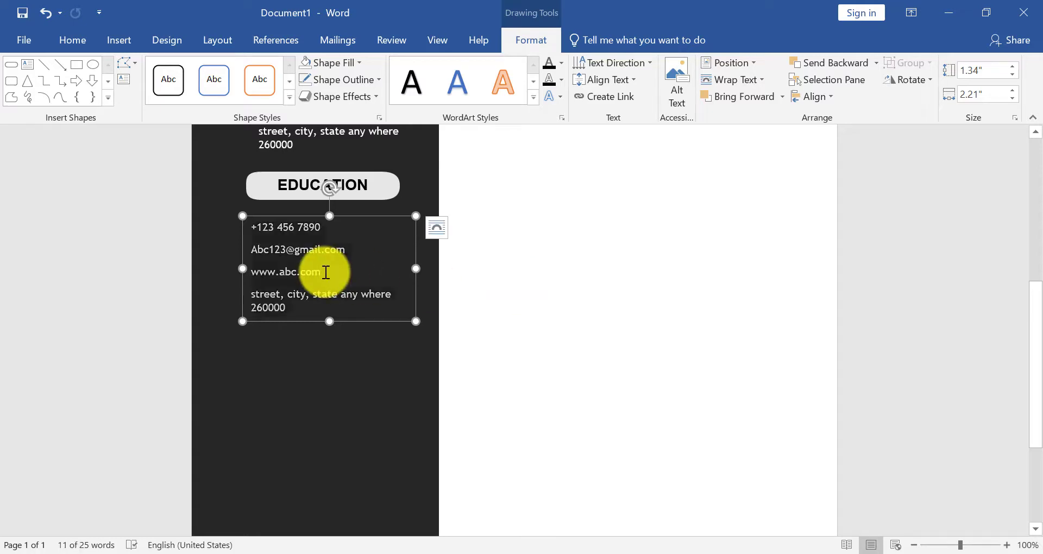
# Step: Replace the copied text with three Oxford Business School entries in a smaller font
pyautogui.click(71, 39)
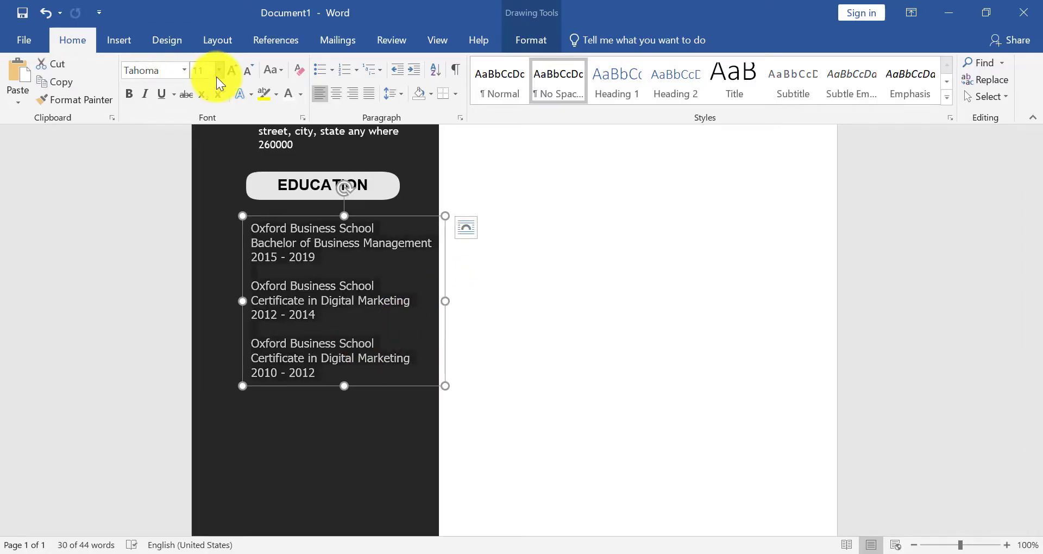
pyautogui.click(218, 70)
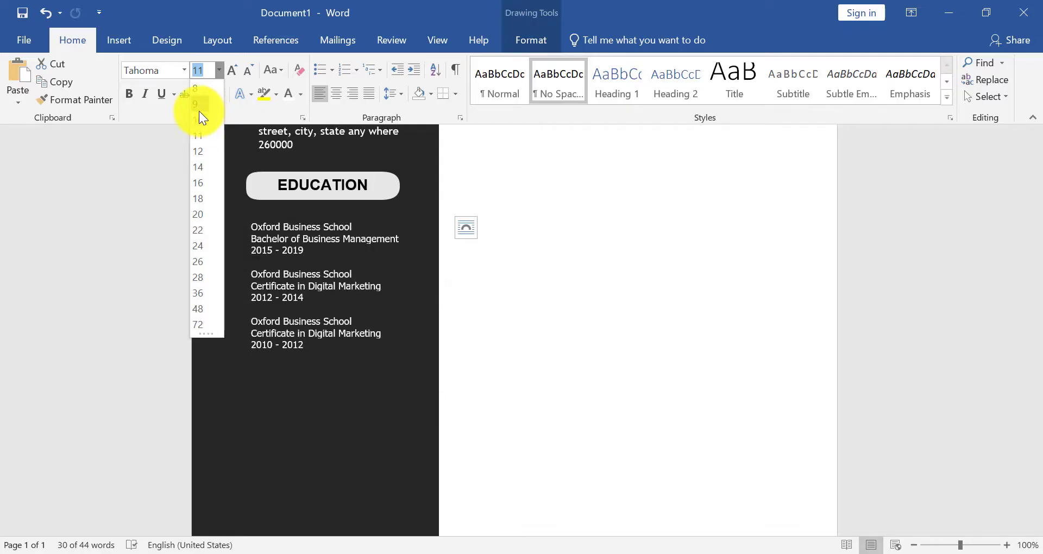
pyautogui.click(197, 110)
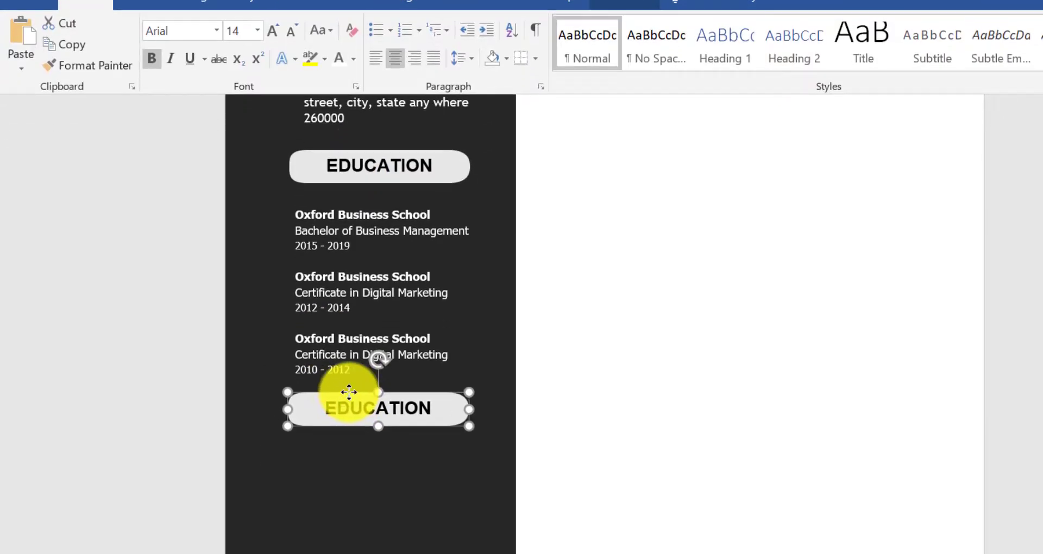
# Step: Retitle the heading SKILLS and turn the five skills into a spaced bulleted list
pyautogui.write('SKILLS')
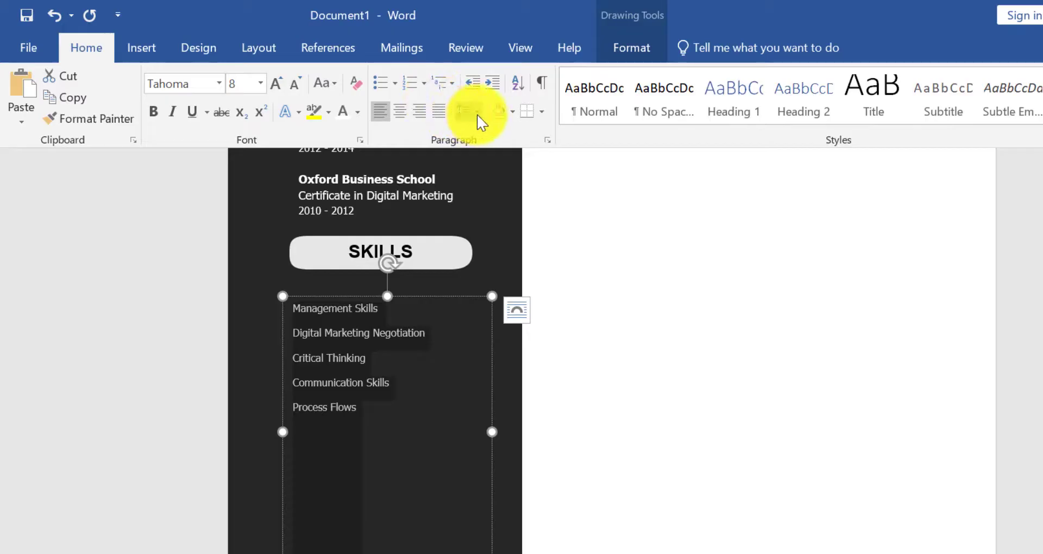
pyautogui.click(465, 111)
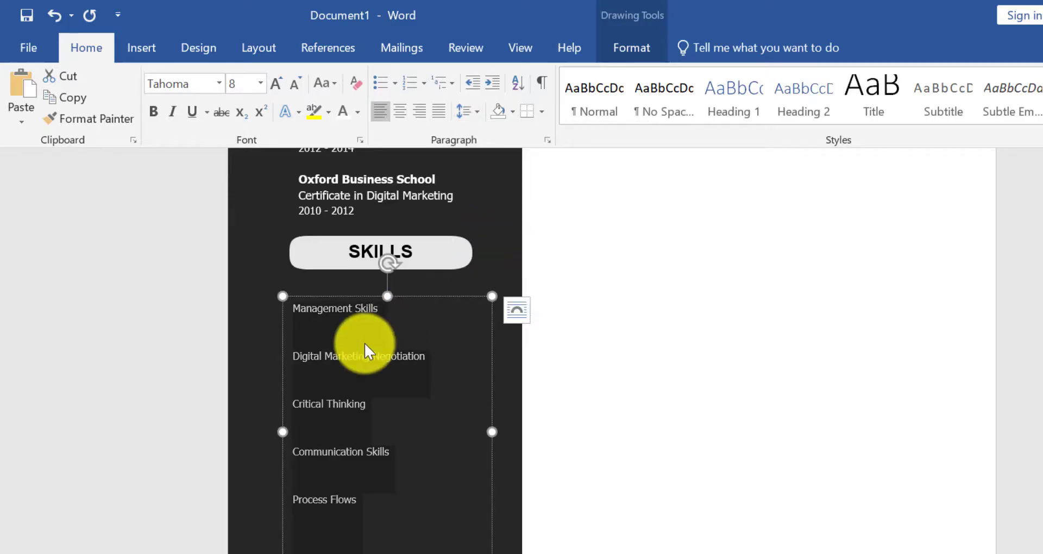
pyautogui.moveTo(260, 139)
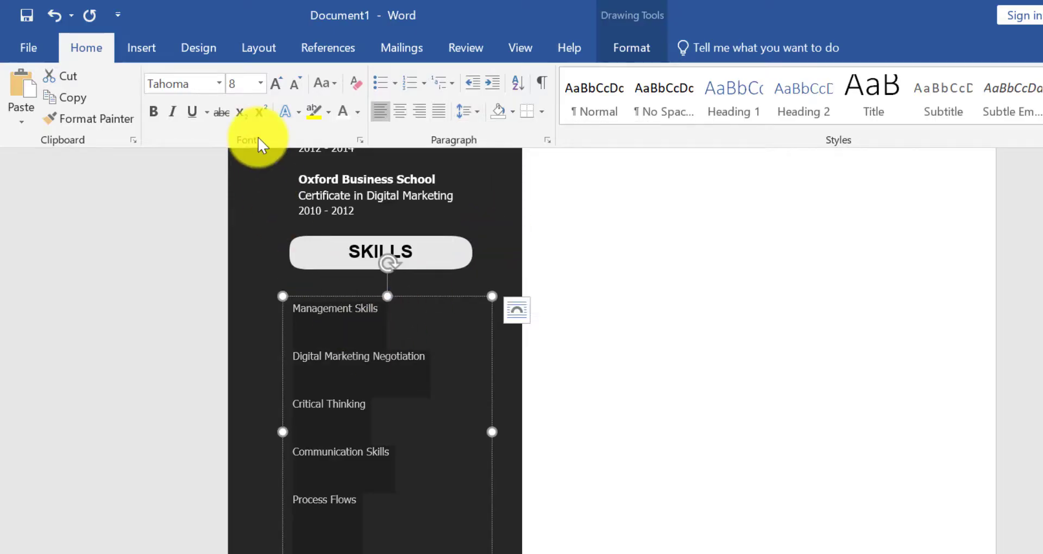
pyautogui.moveTo(388, 93)
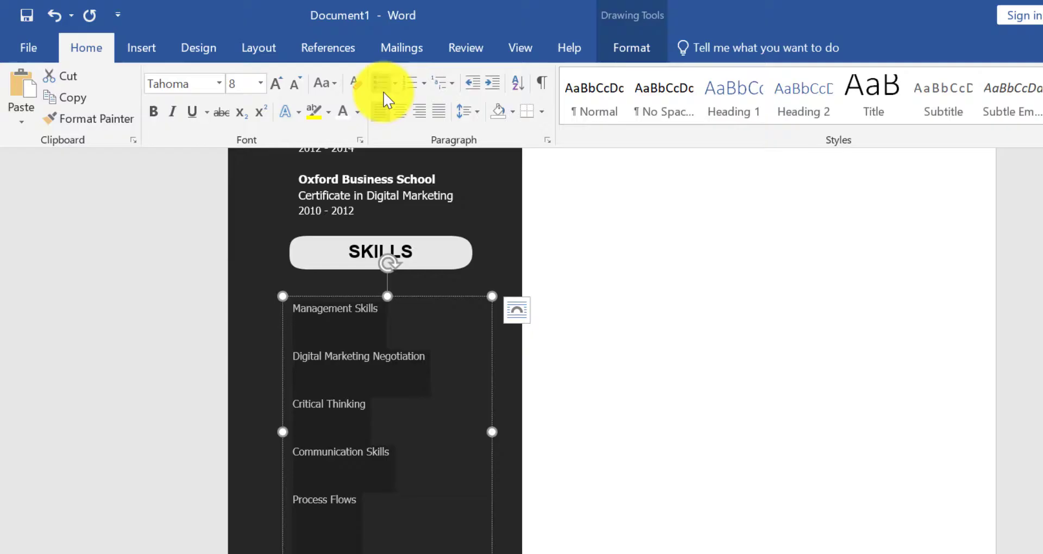
pyautogui.click(379, 83)
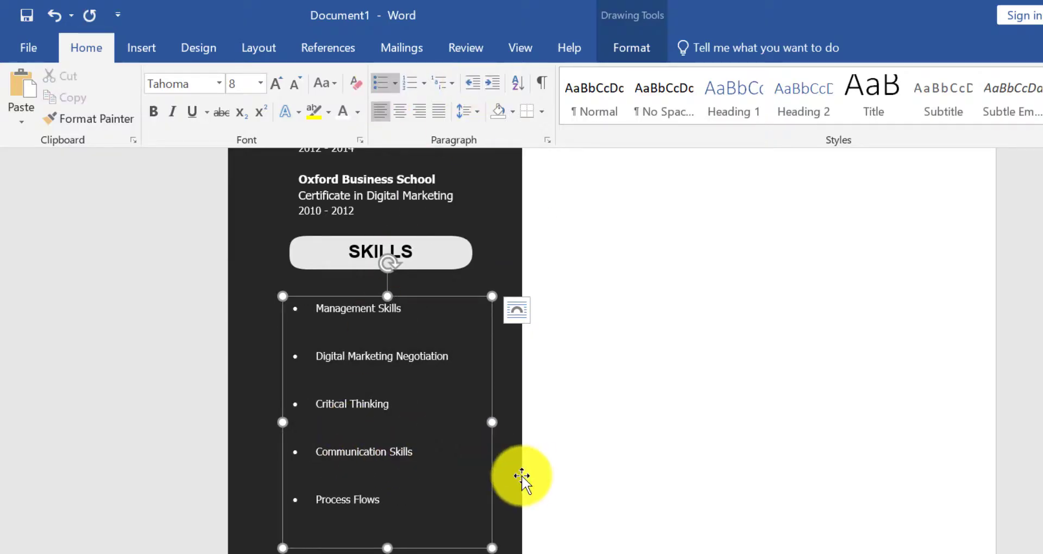
pyautogui.click(140, 47)
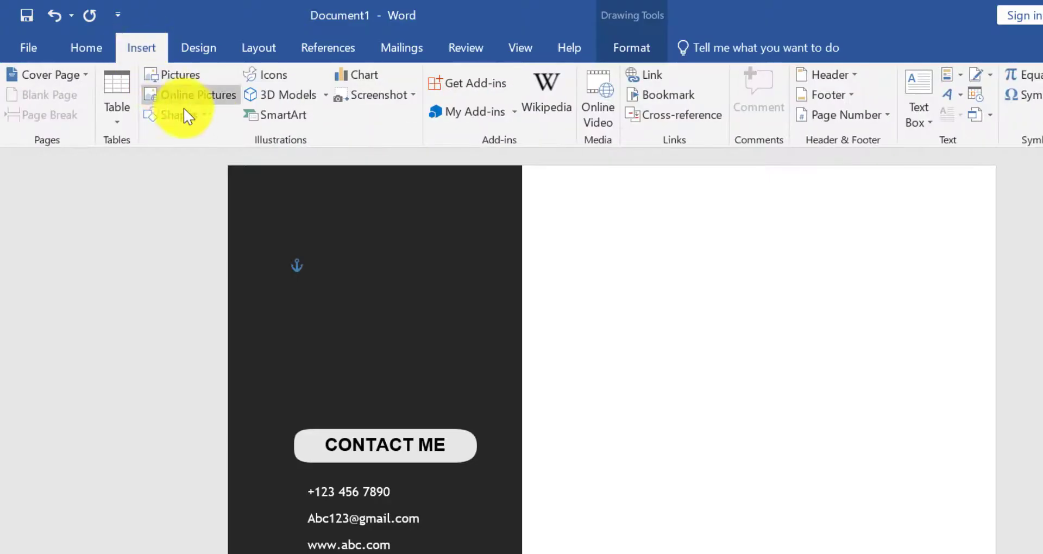
pyautogui.click(170, 115)
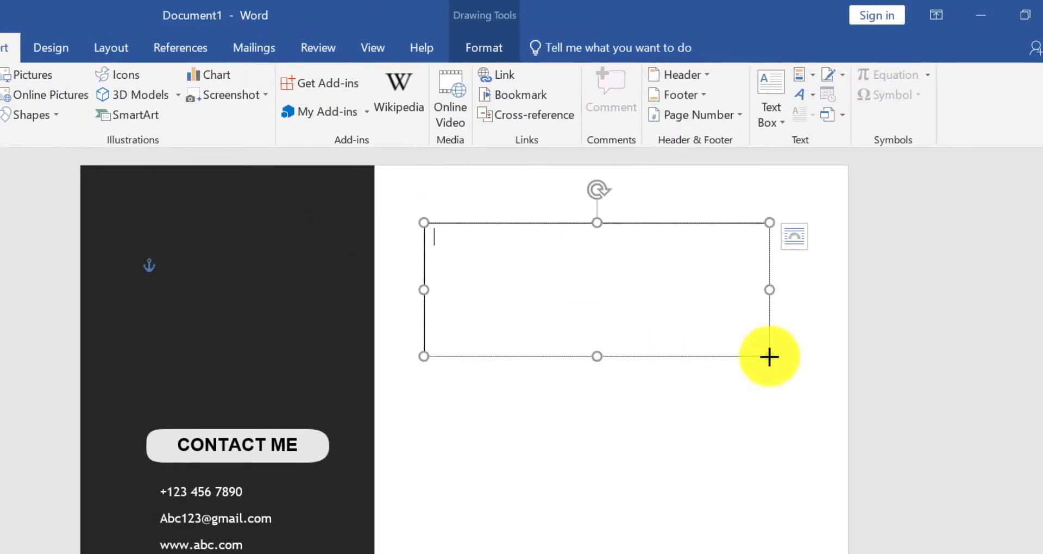
pyautogui.click(256, 94)
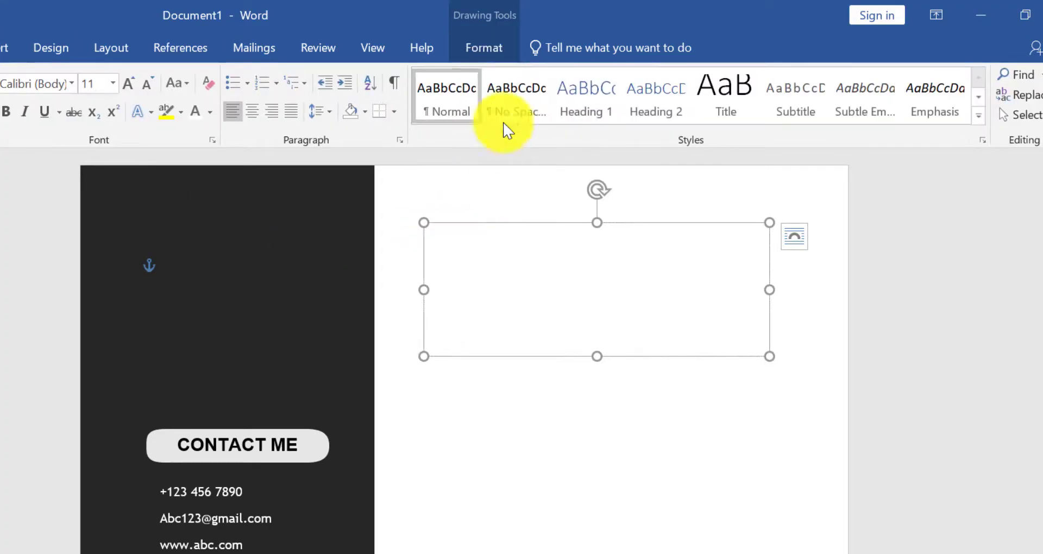
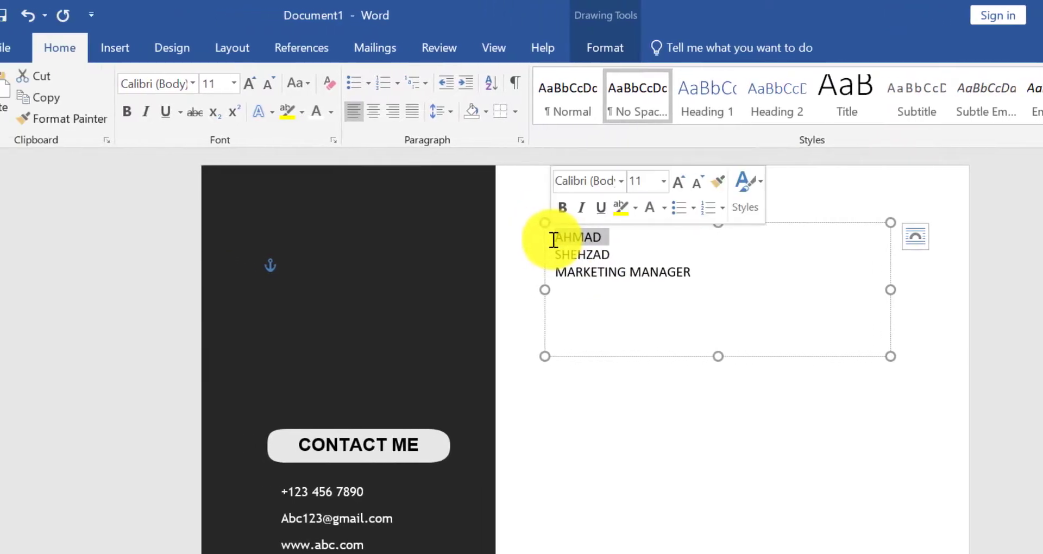
pyautogui.click(261, 83)
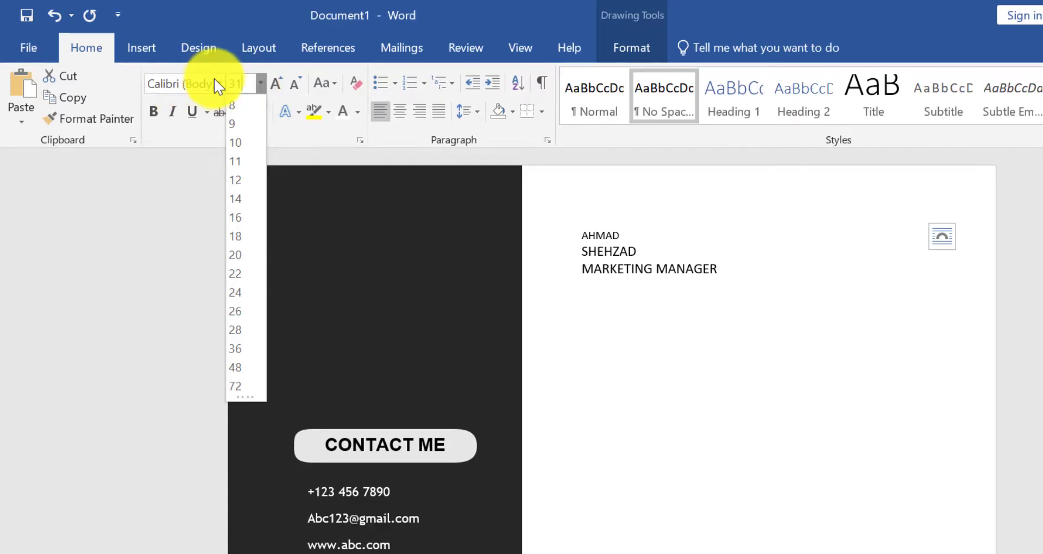
pyautogui.click(178, 83)
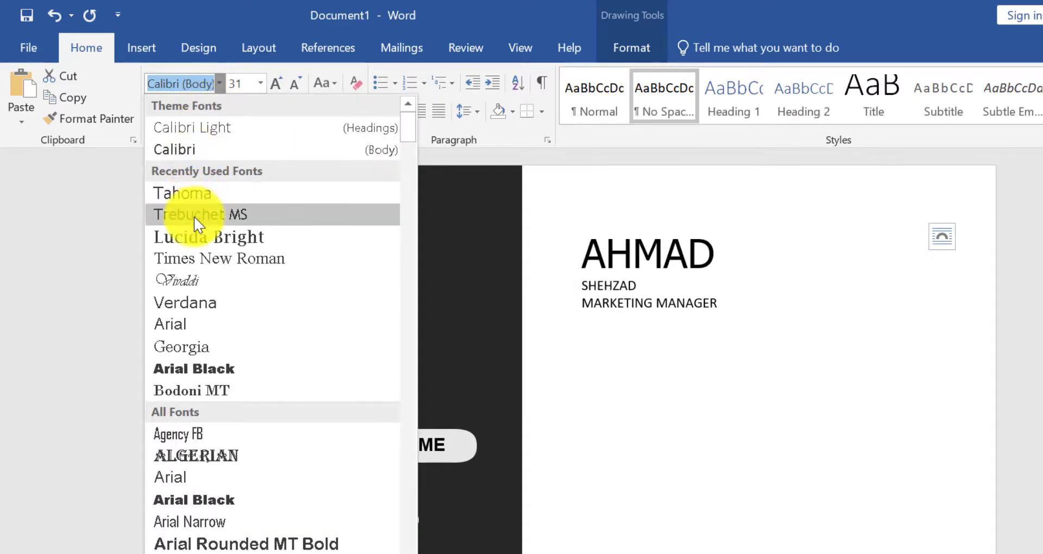
pyautogui.click(207, 237)
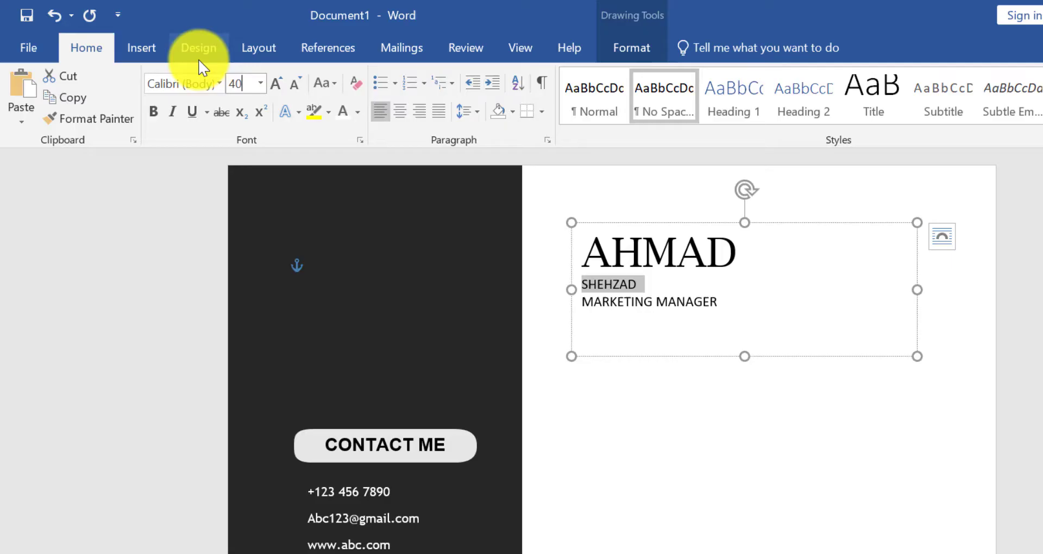
pyautogui.click(220, 83)
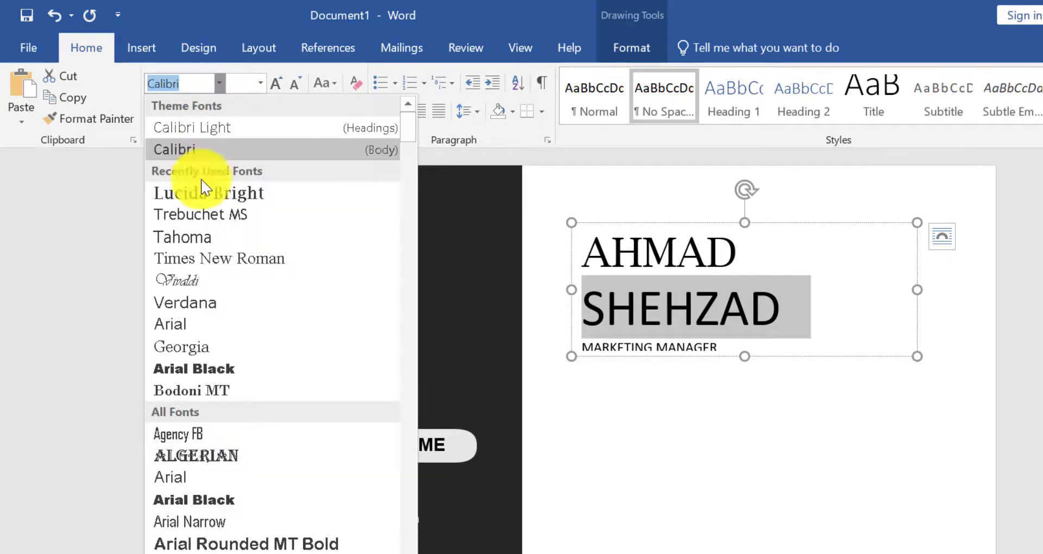
pyautogui.click(169, 324)
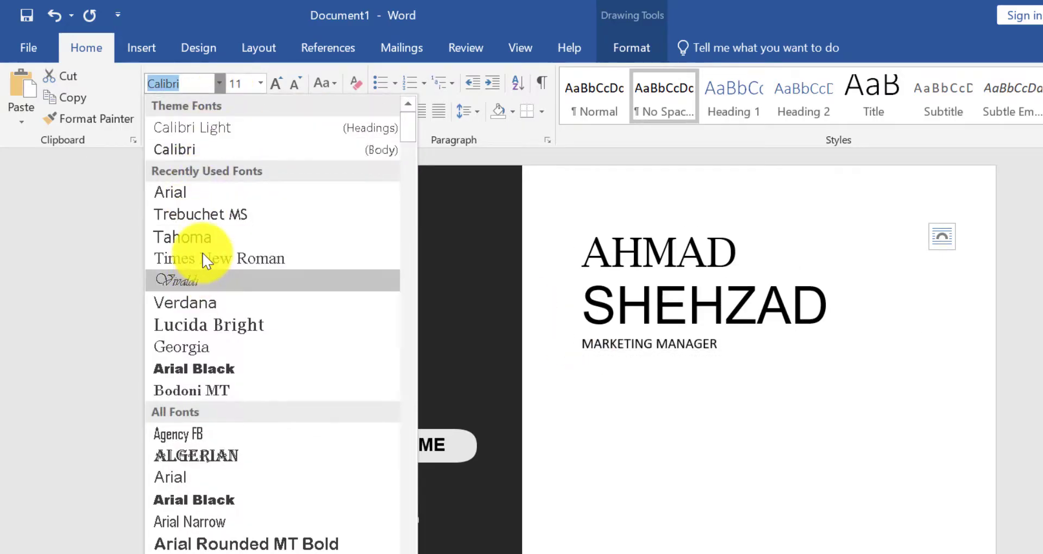
pyautogui.click(183, 237)
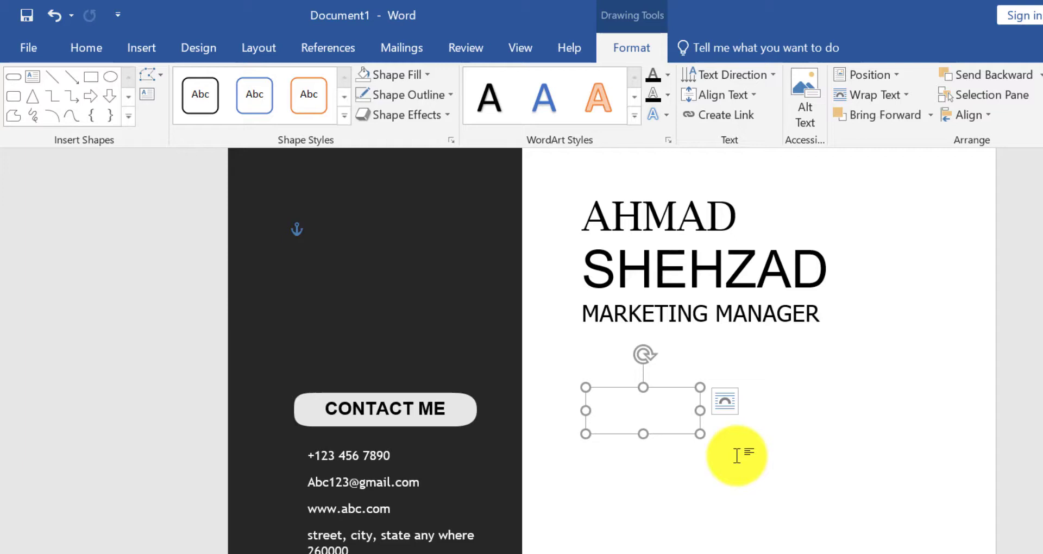
# Step: Add an outline-free ABOUT ME heading and a justified Tahoma 9 summary paragraph
pyautogui.write('ABOT')
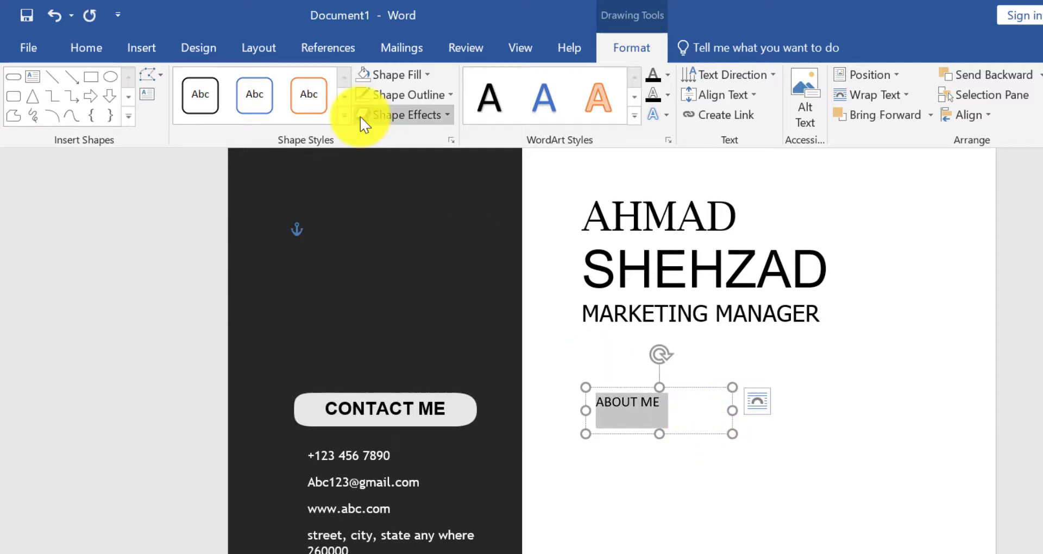
pyautogui.click(86, 47)
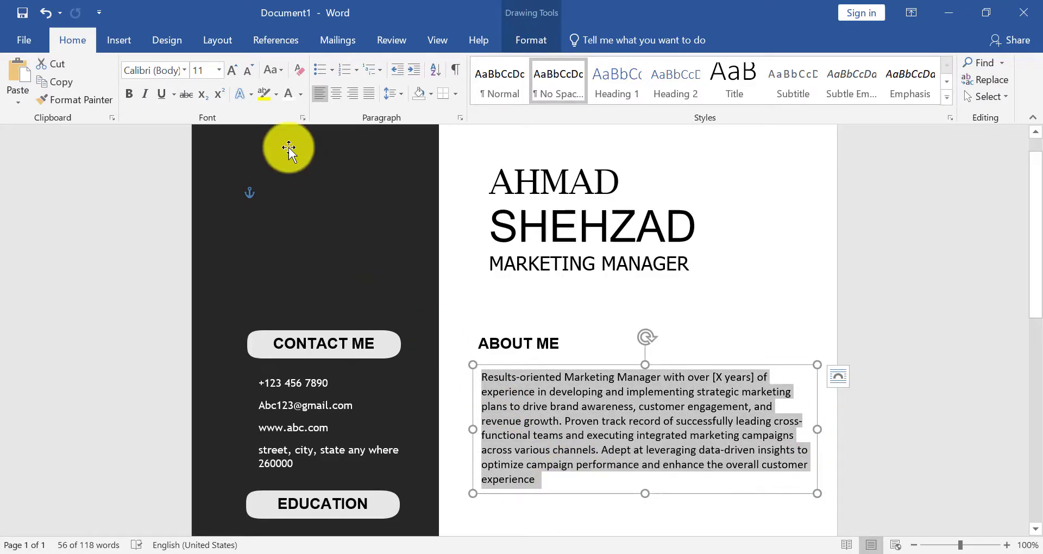
pyautogui.click(221, 70)
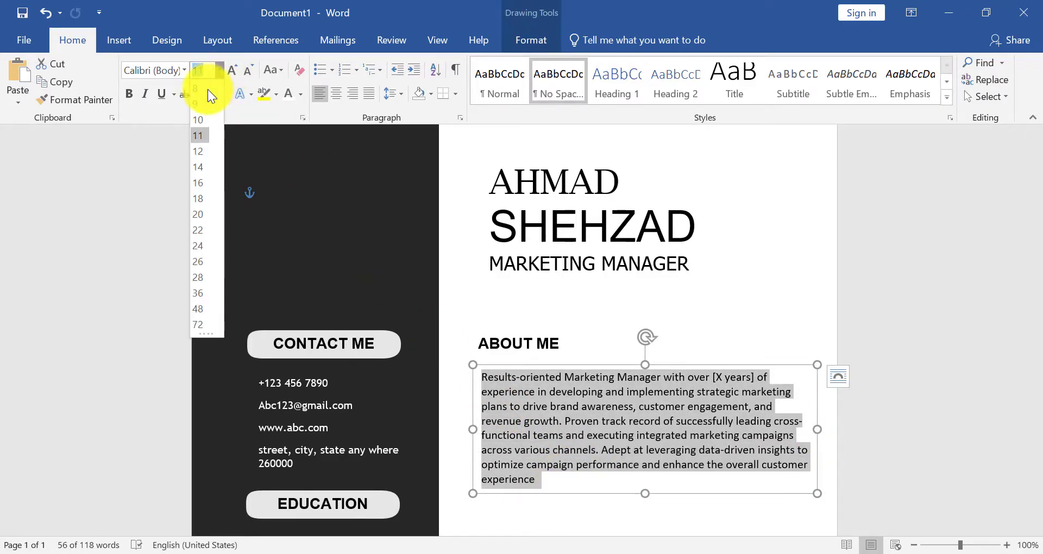
pyautogui.click(197, 120)
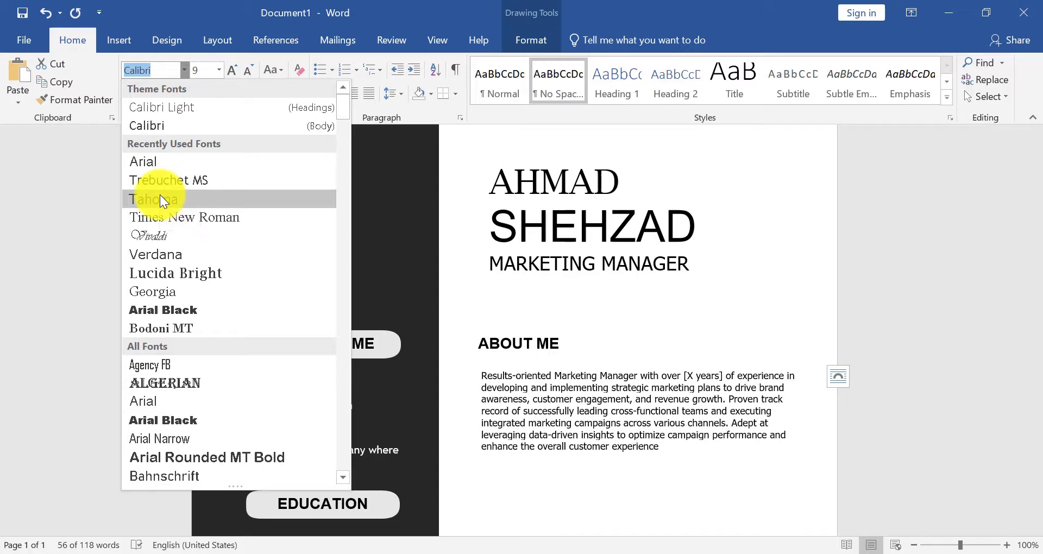
pyautogui.click(157, 199)
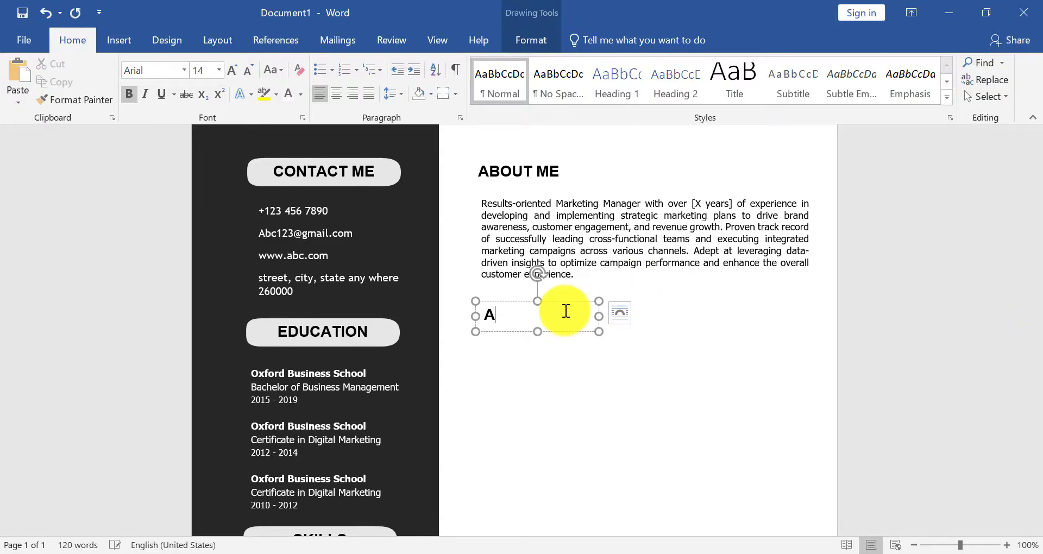
# Step: Add the EXPERIENCE heading, justify the Tahoma entry bullets, and duplicate the Ahmad Industries entry
pyautogui.write('XPERIENCE')
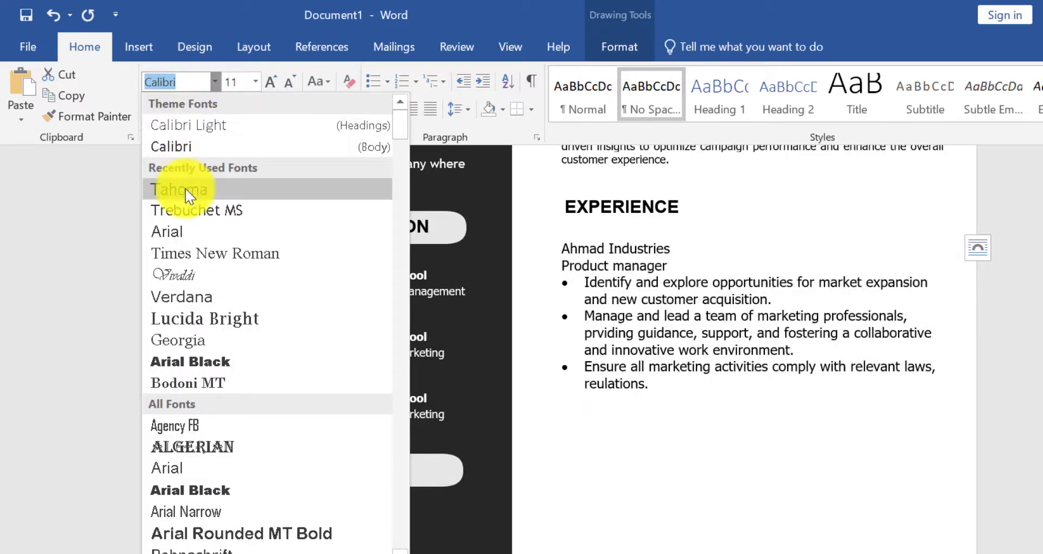
pyautogui.click(181, 189)
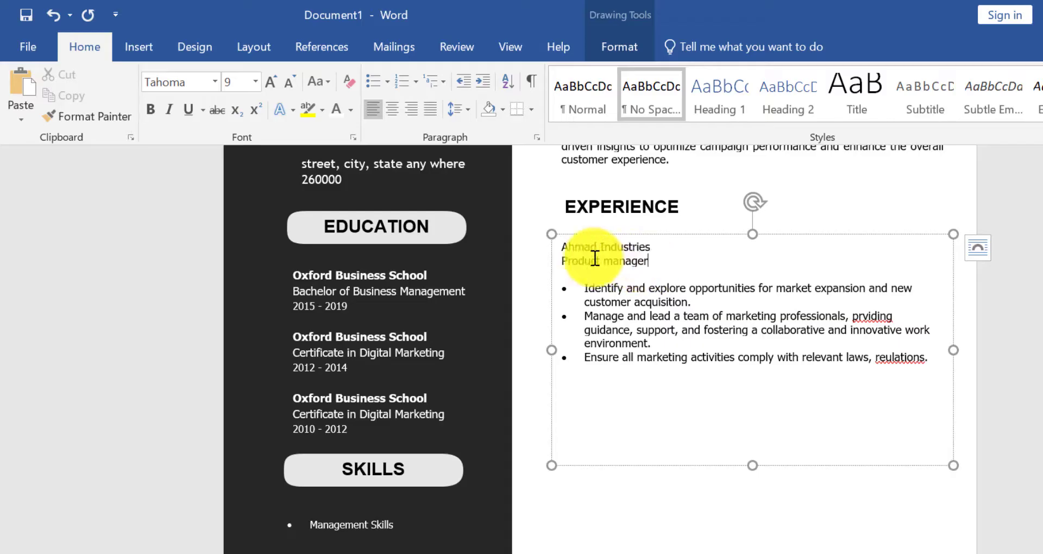
pyautogui.click(255, 82)
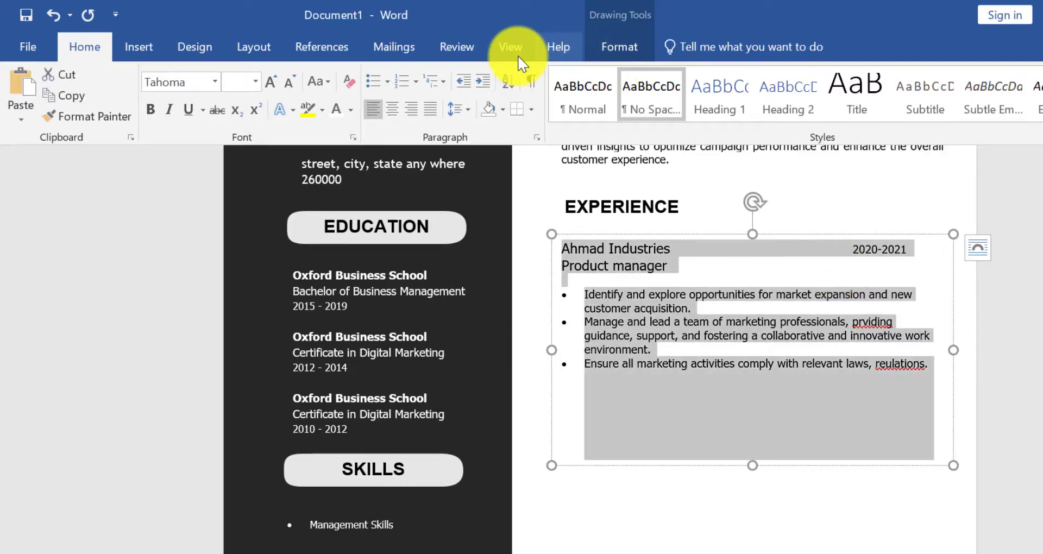
pyautogui.click(431, 109)
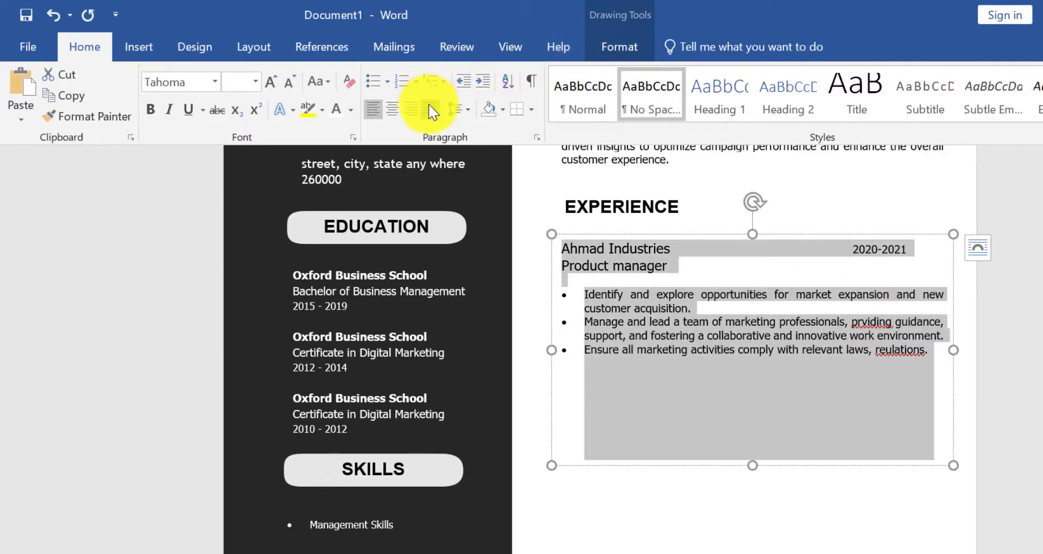
pyautogui.click(665, 248)
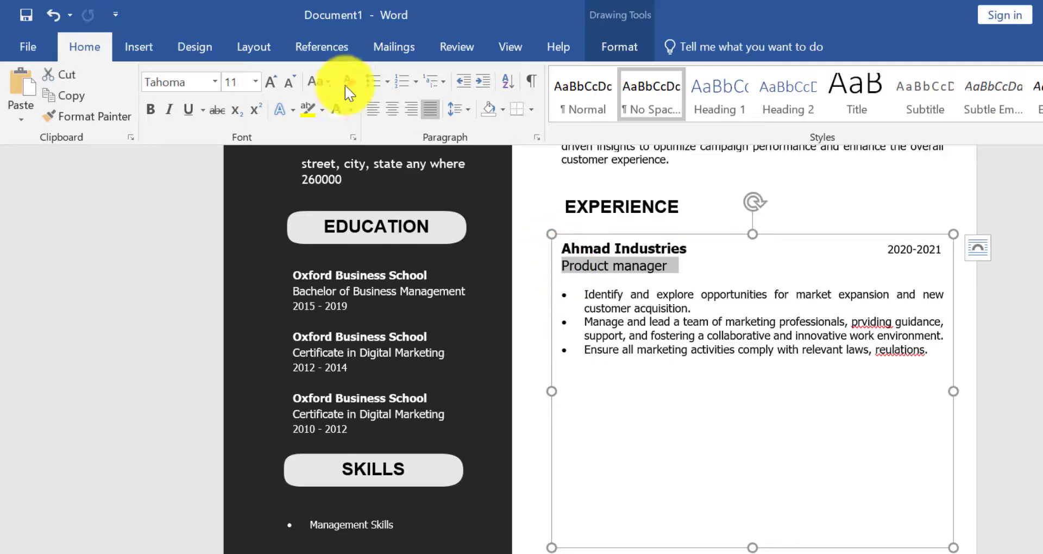
pyautogui.click(289, 82)
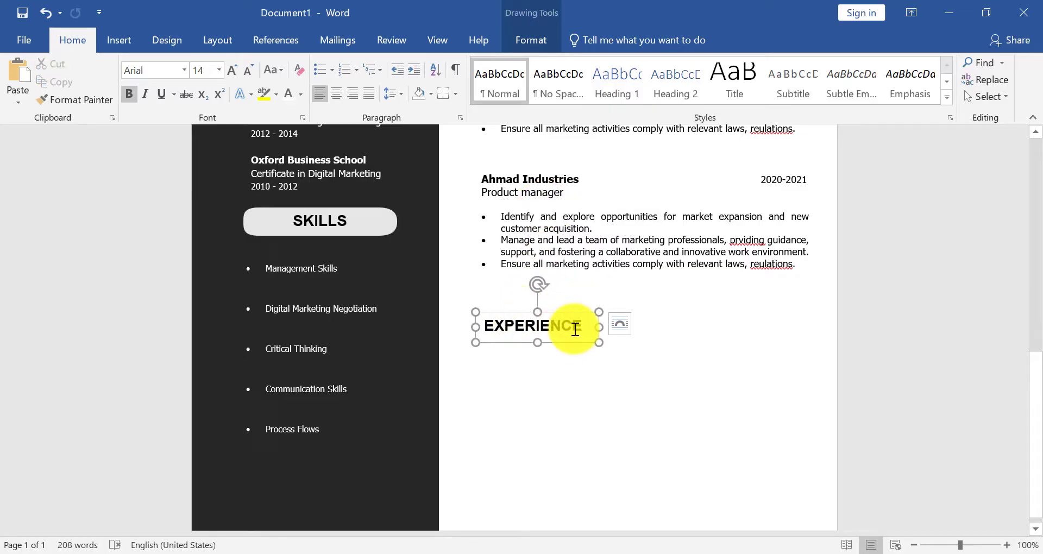
pyautogui.write('REFERENCE')
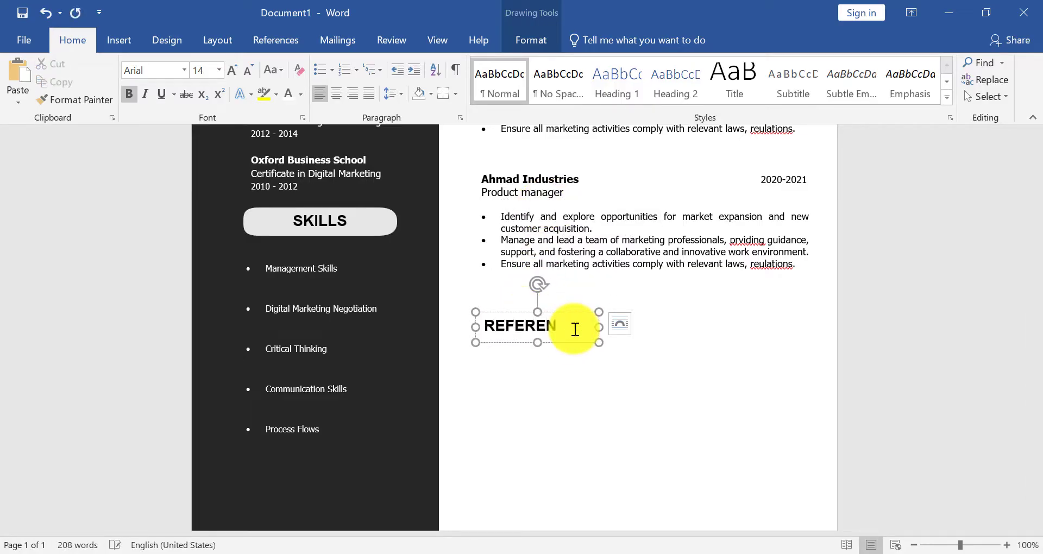
pyautogui.click(118, 40)
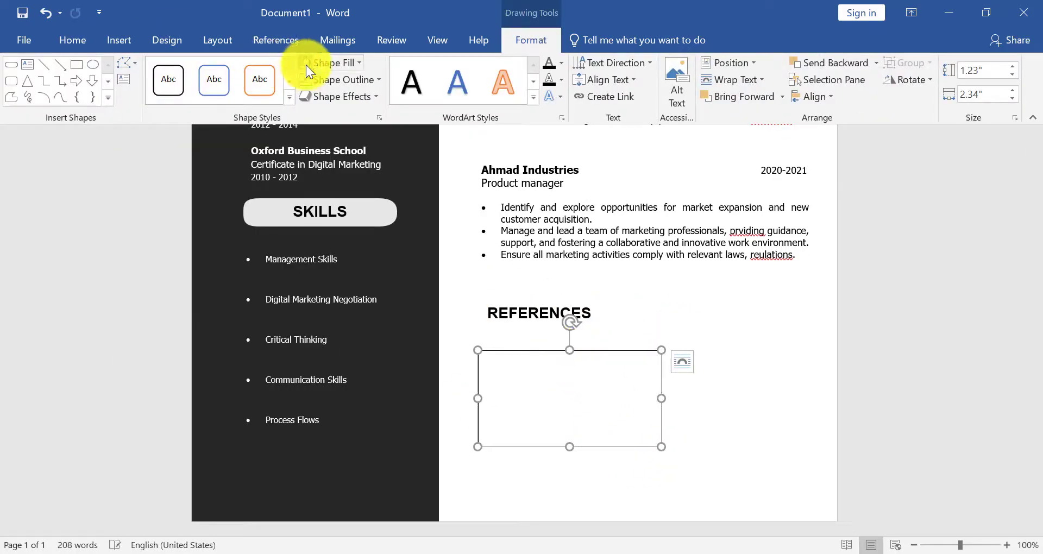
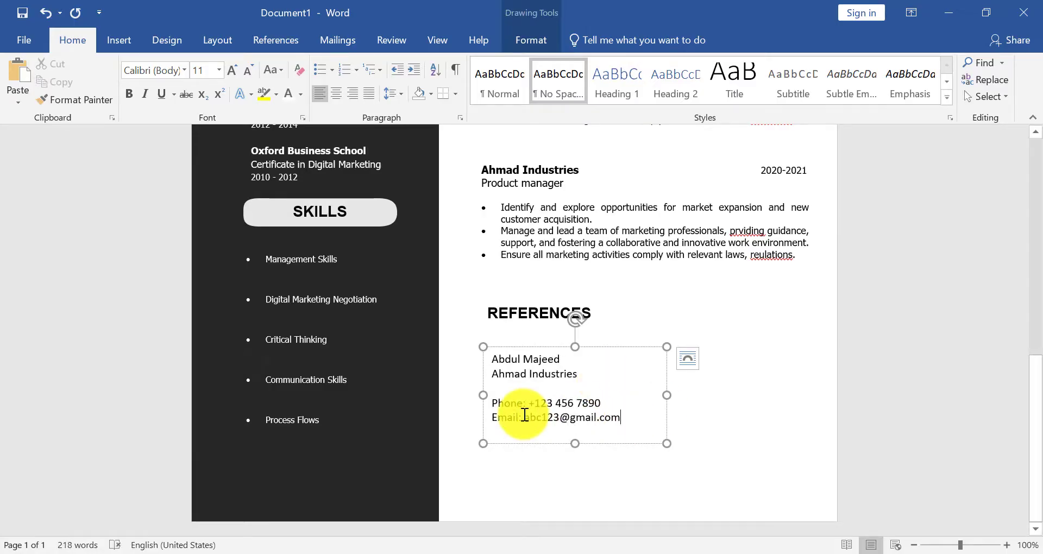
# Step: Set the referee details to Tahoma with a new font size and move the box into place
pyautogui.click(202, 70)
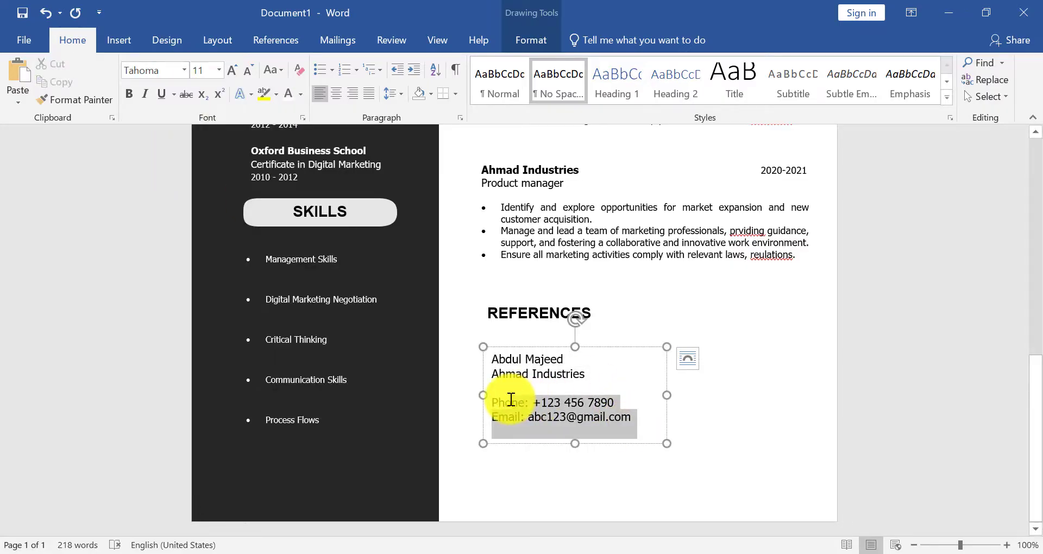
pyautogui.click(201, 70)
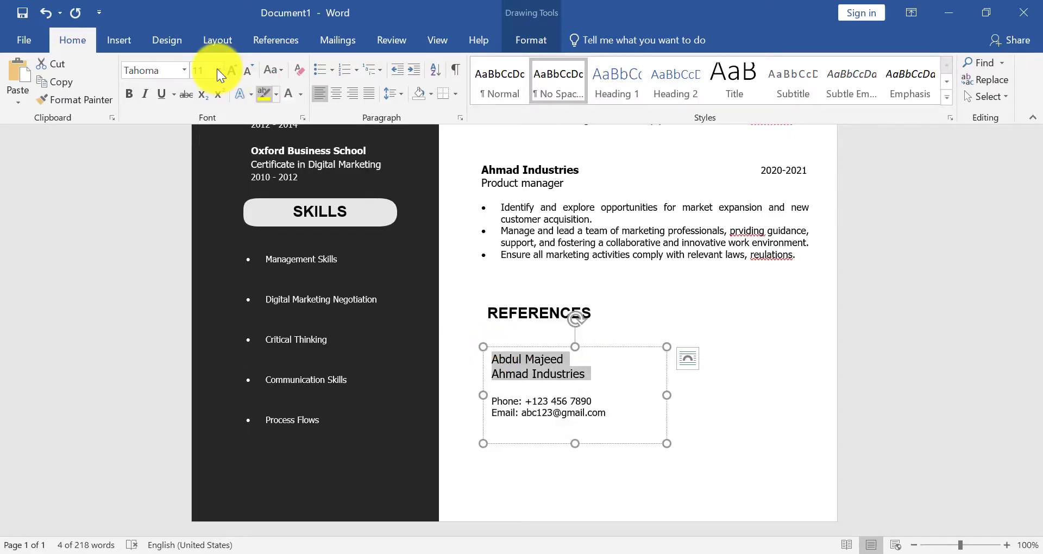
pyautogui.click(214, 70)
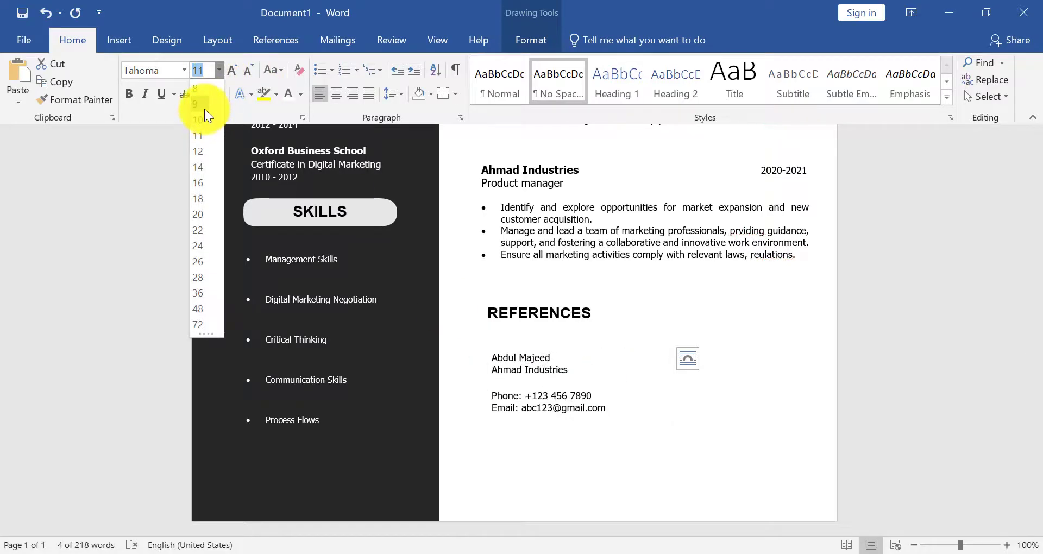
pyautogui.click(198, 136)
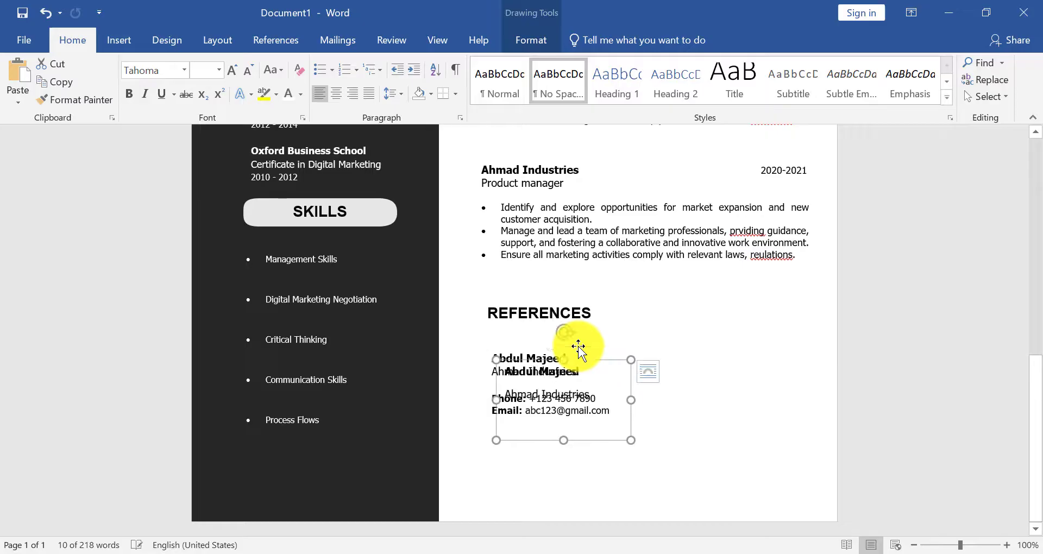
pyautogui.moveTo(578, 347); pyautogui.dragTo(718, 347)
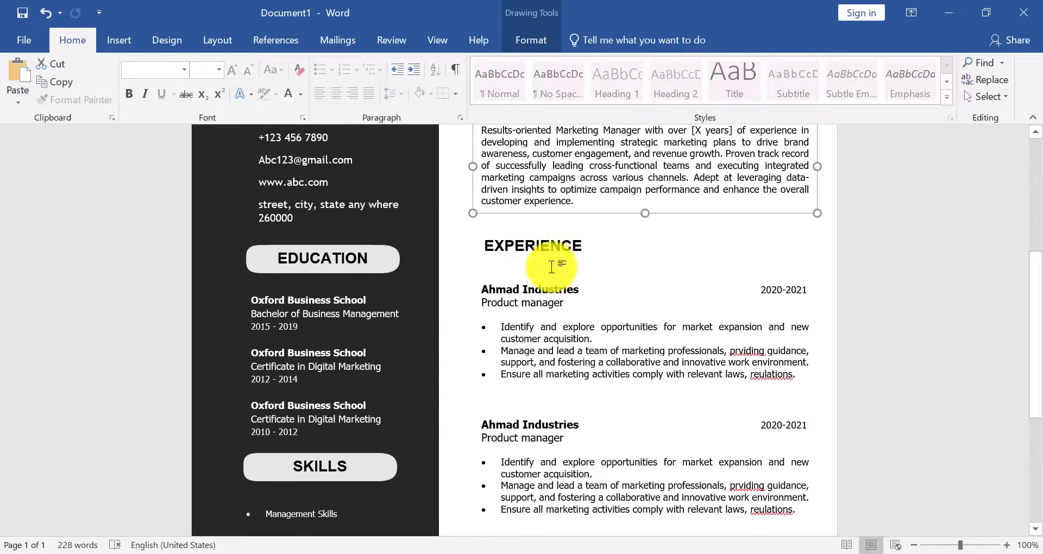
pyautogui.scroll(-3)
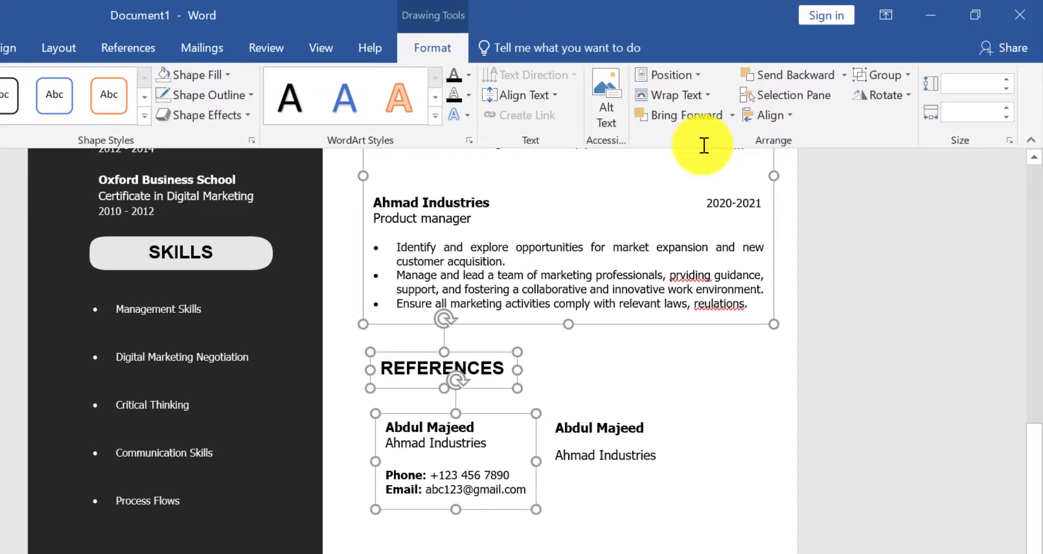
pyautogui.click(766, 115)
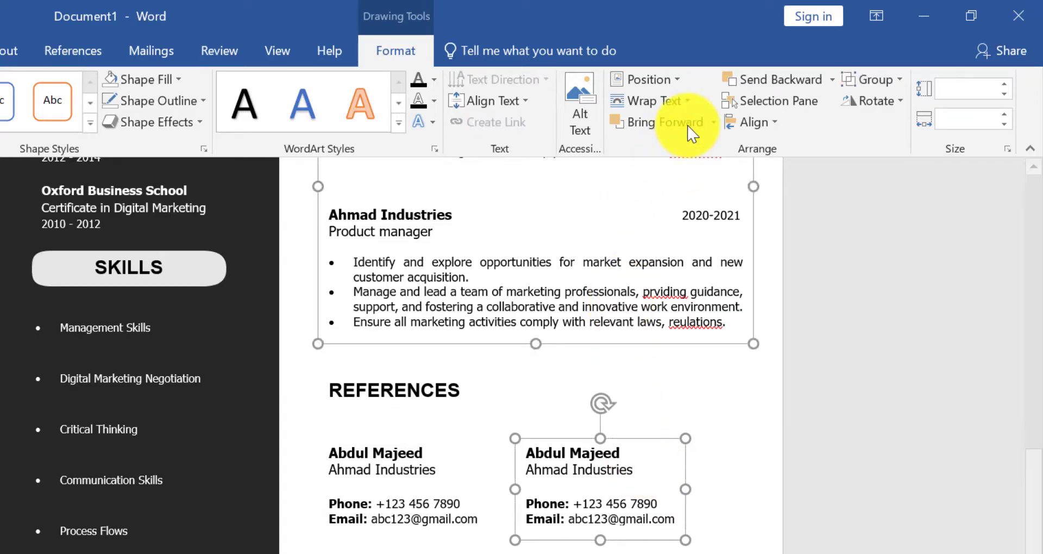
pyautogui.click(751, 121)
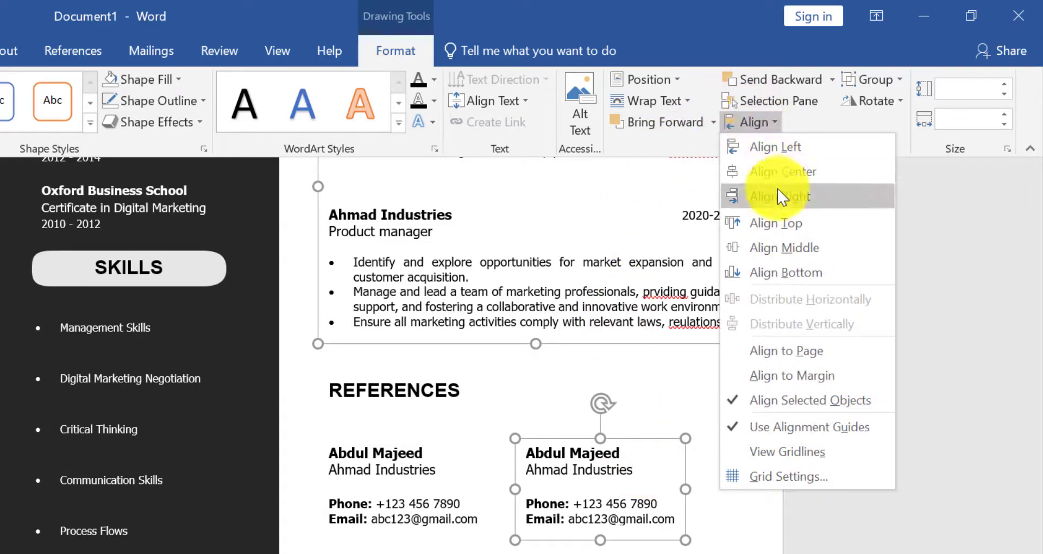
pyautogui.click(778, 196)
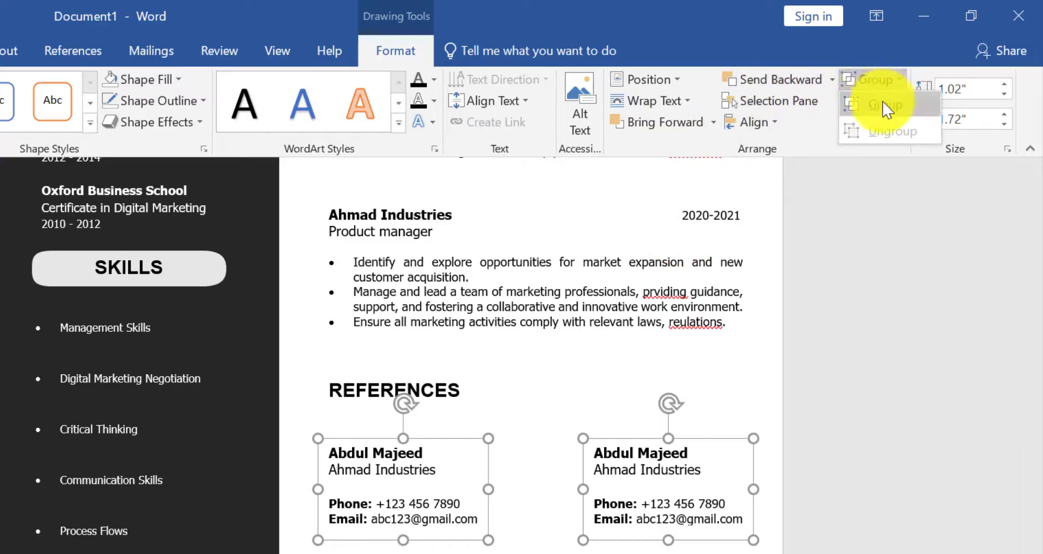
pyautogui.click(874, 80)
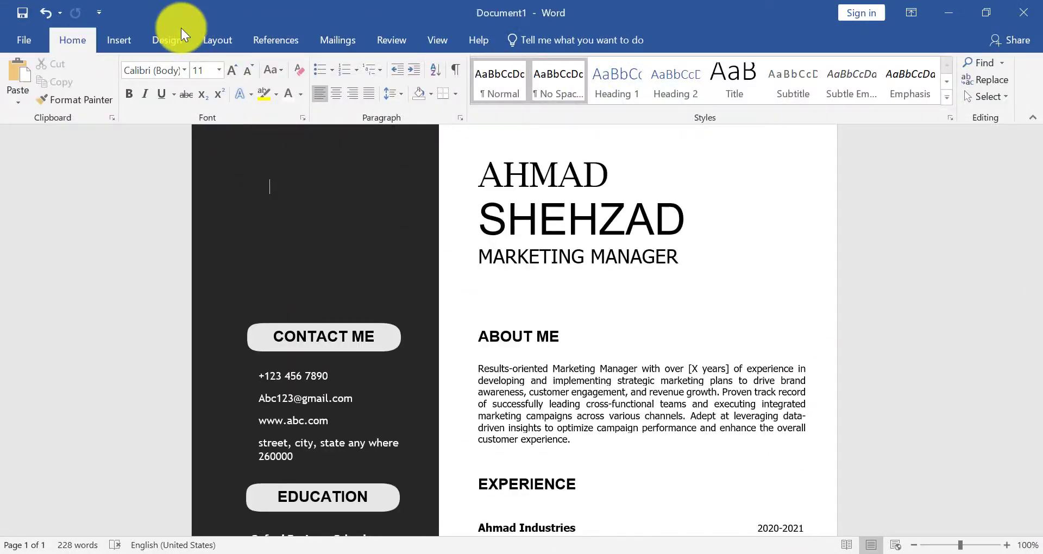
# Step: Insert the telephone icon from the Icons library
pyautogui.click(118, 40)
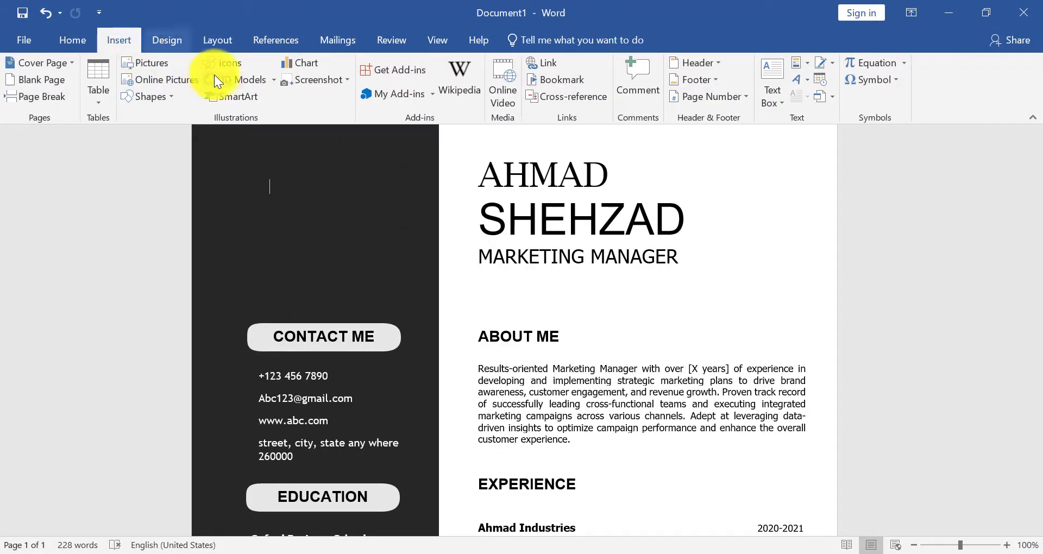
pyautogui.click(229, 62)
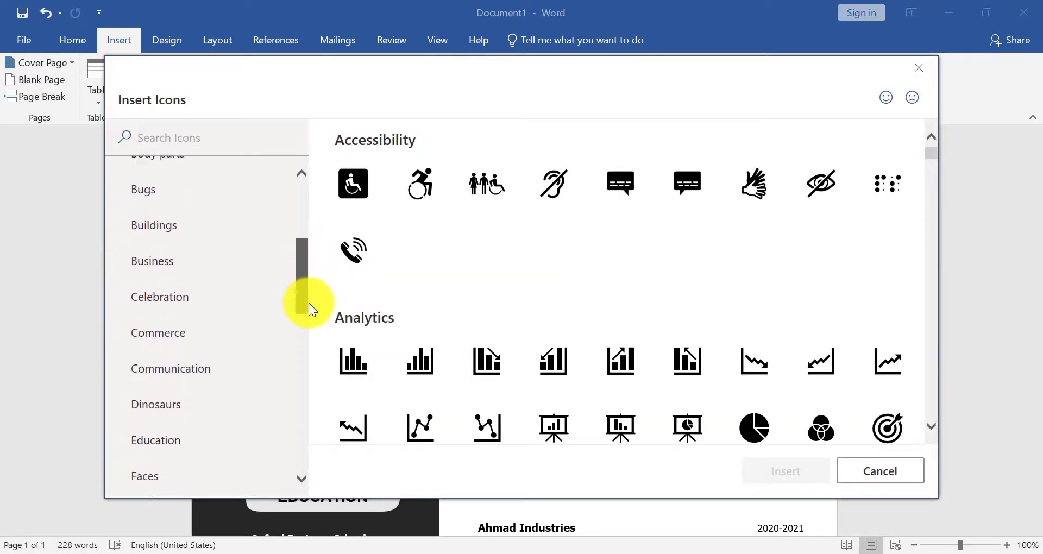
pyautogui.scroll(-3)
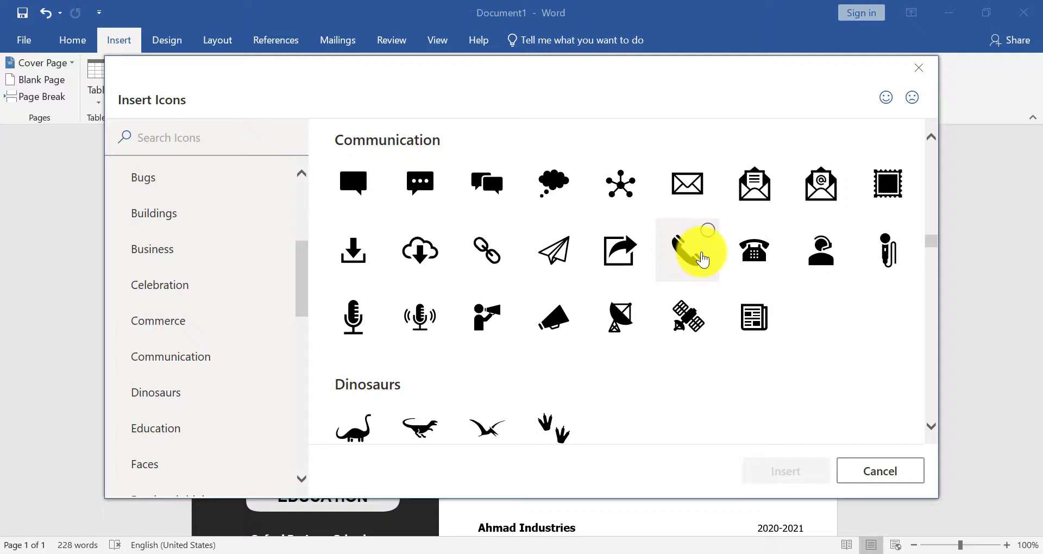
pyautogui.click(880, 470)
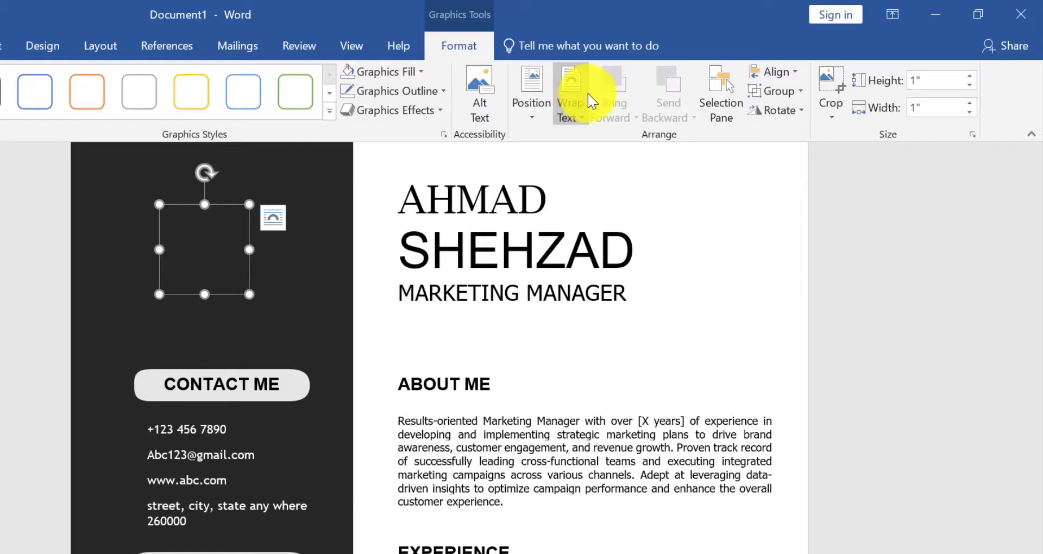
# Step: Float the icon over the sidebar, fill it white, shrink it and place it beside the phone number
pyautogui.click(569, 93)
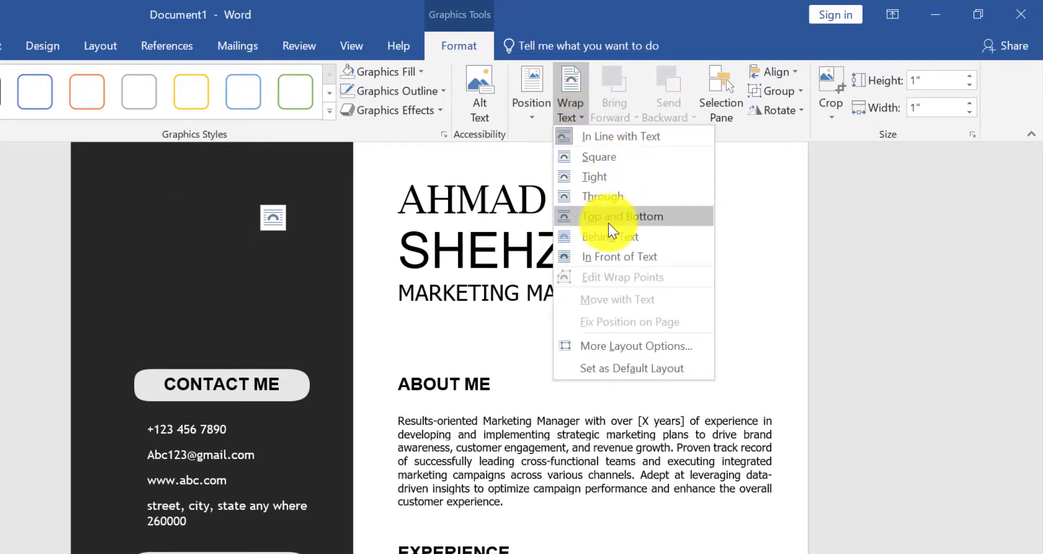
pyautogui.click(622, 216)
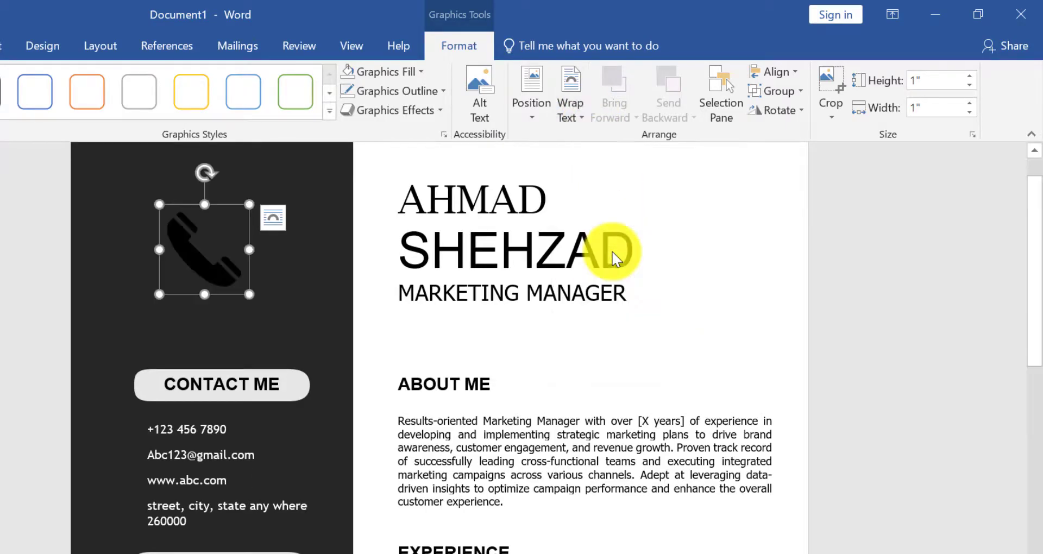
pyautogui.click(380, 71)
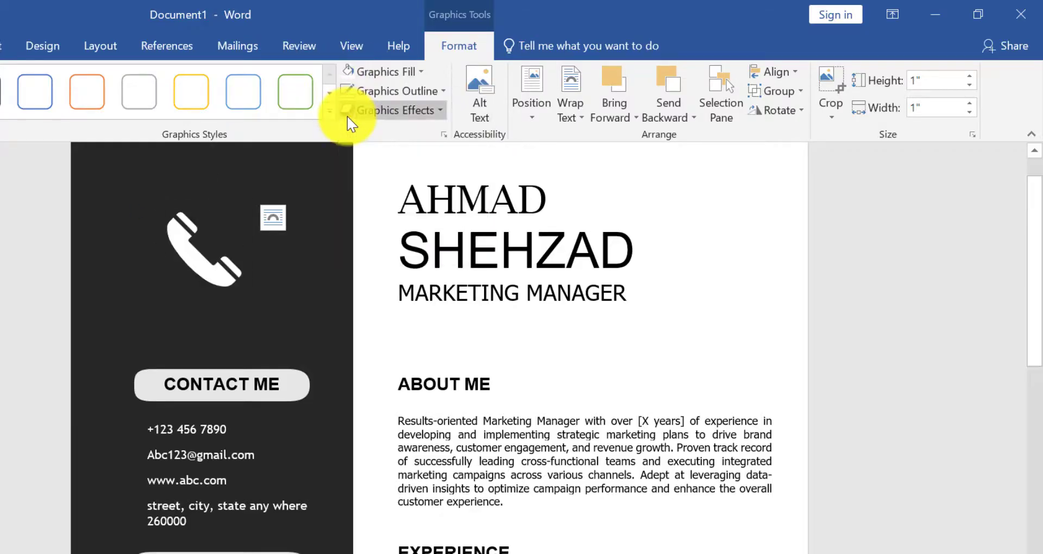
pyautogui.click(202, 250)
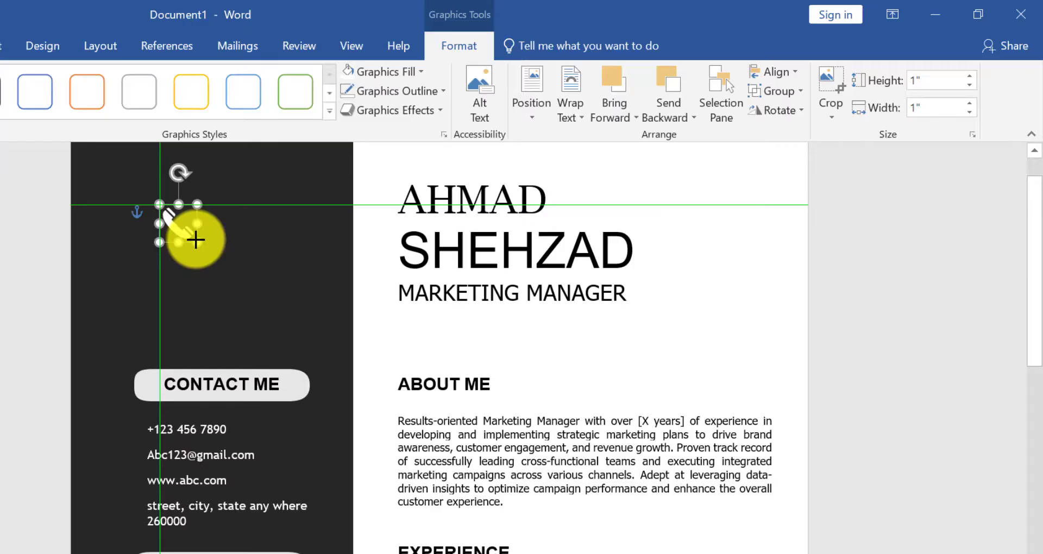
pyautogui.moveTo(193, 240); pyautogui.dragTo(130, 409)
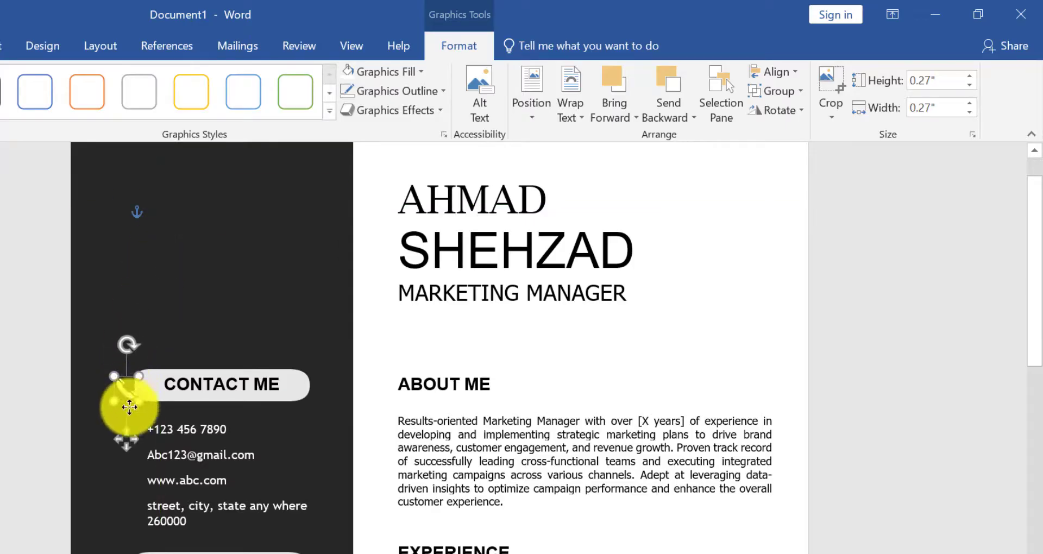
pyautogui.moveTo(130, 407); pyautogui.dragTo(133, 435)
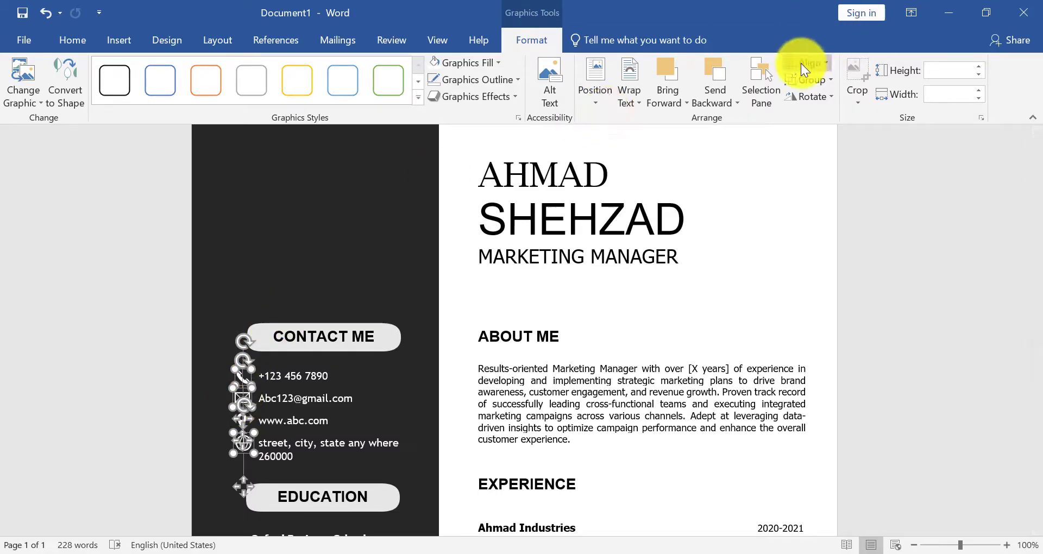
# Step: Align and evenly distribute the contact icons beside the sidebar contact details
pyautogui.click(805, 63)
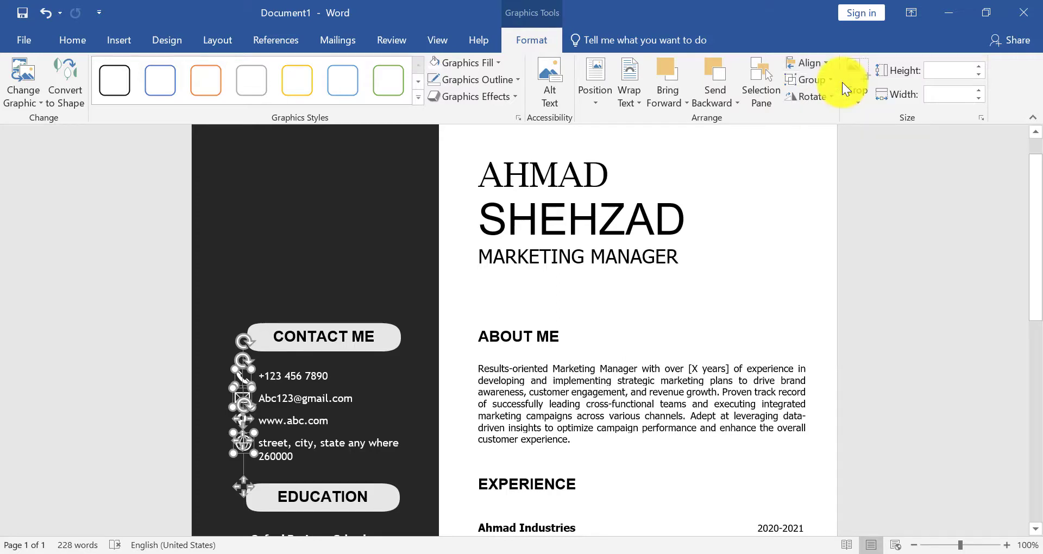
pyautogui.click(325, 336)
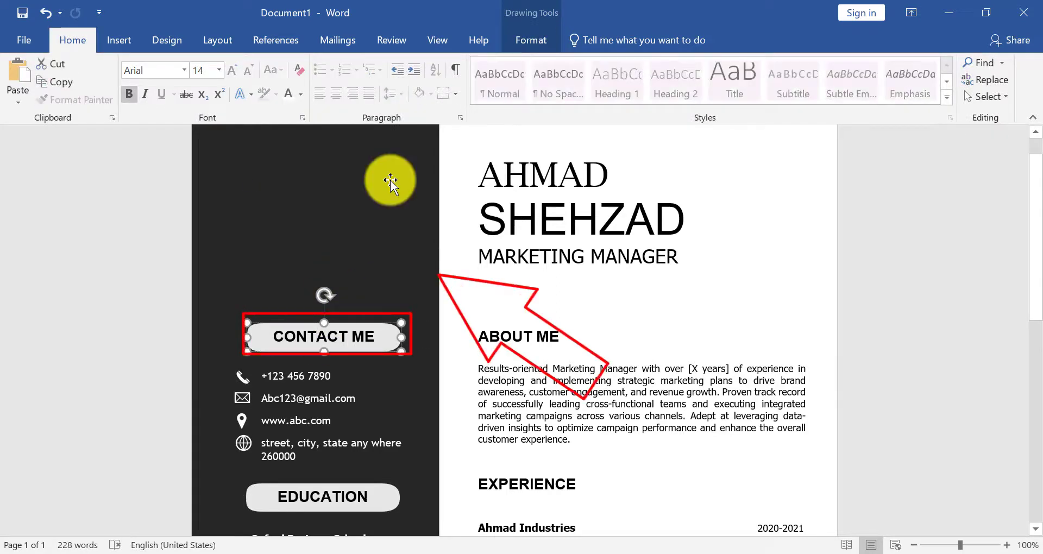
pyautogui.click(530, 40)
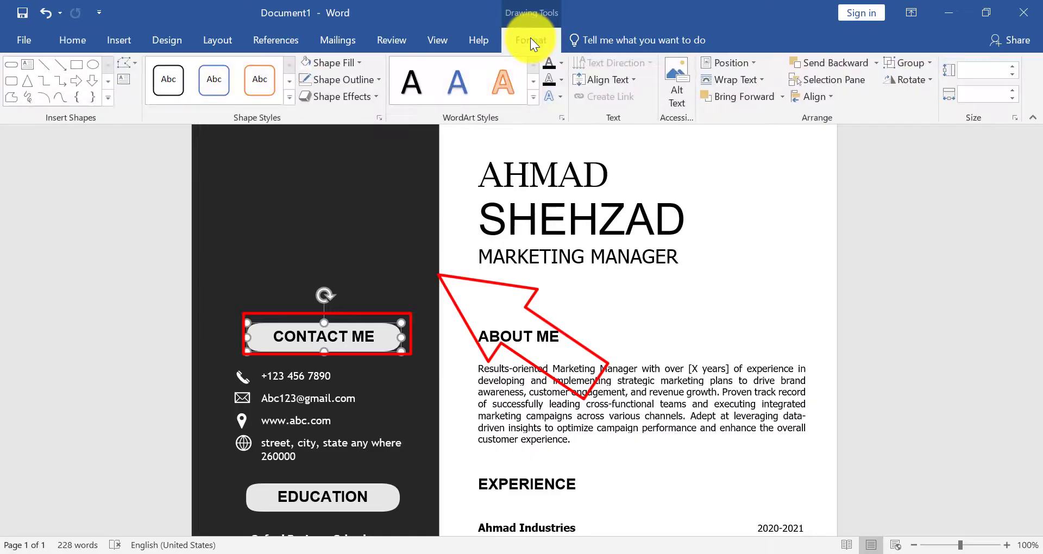
pyautogui.click(812, 97)
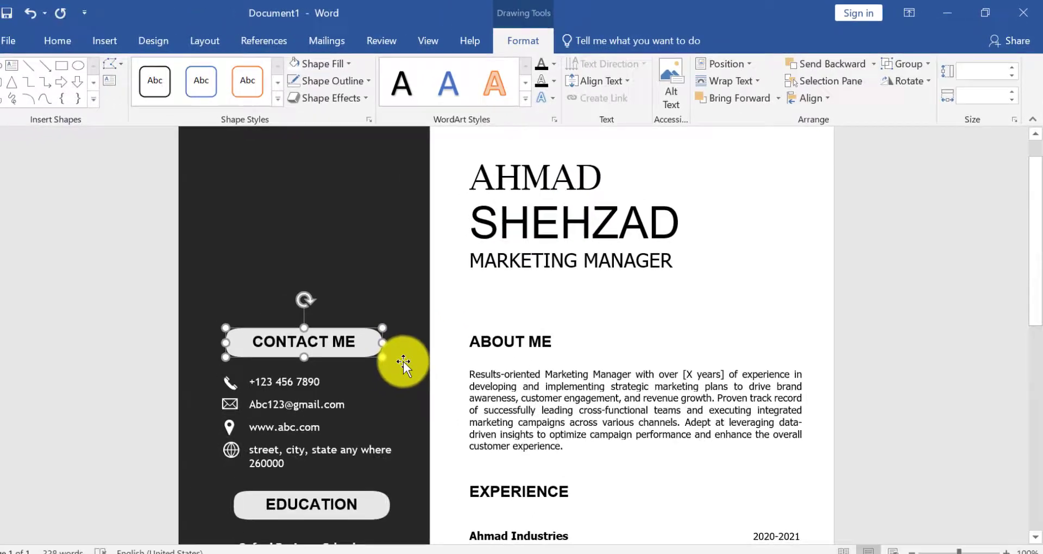
pyautogui.scroll(-3)
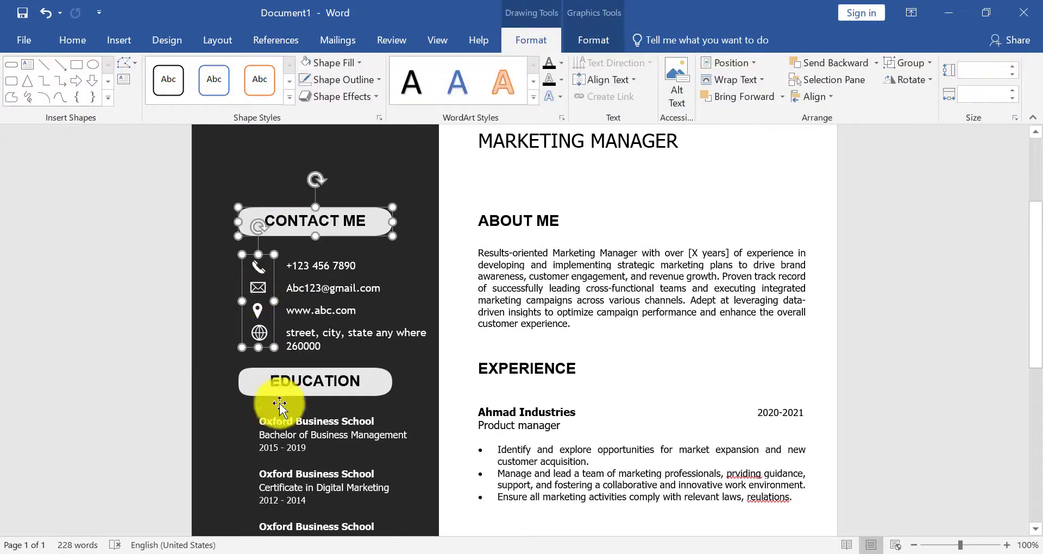
pyautogui.scroll(-3)
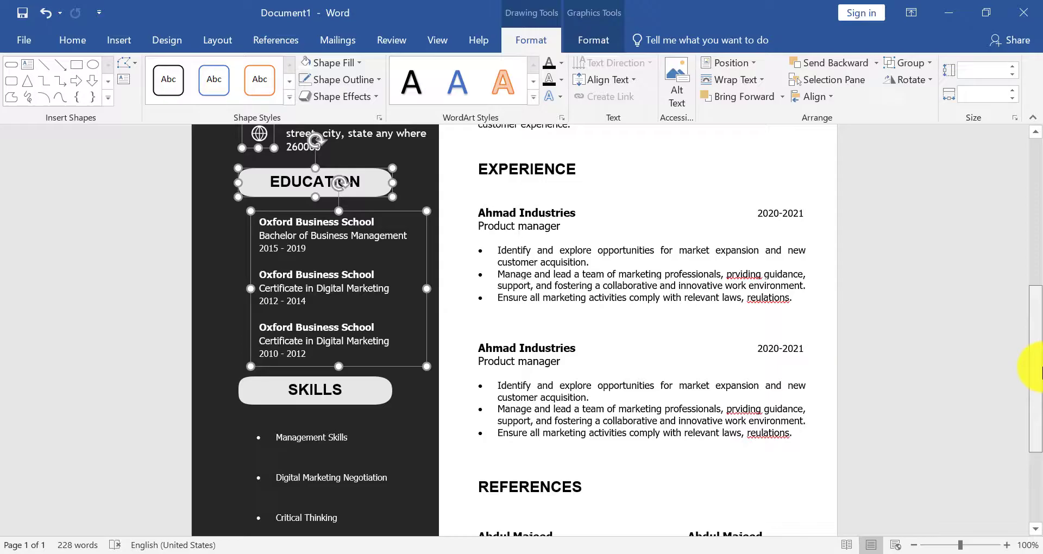
pyautogui.scroll(-3)
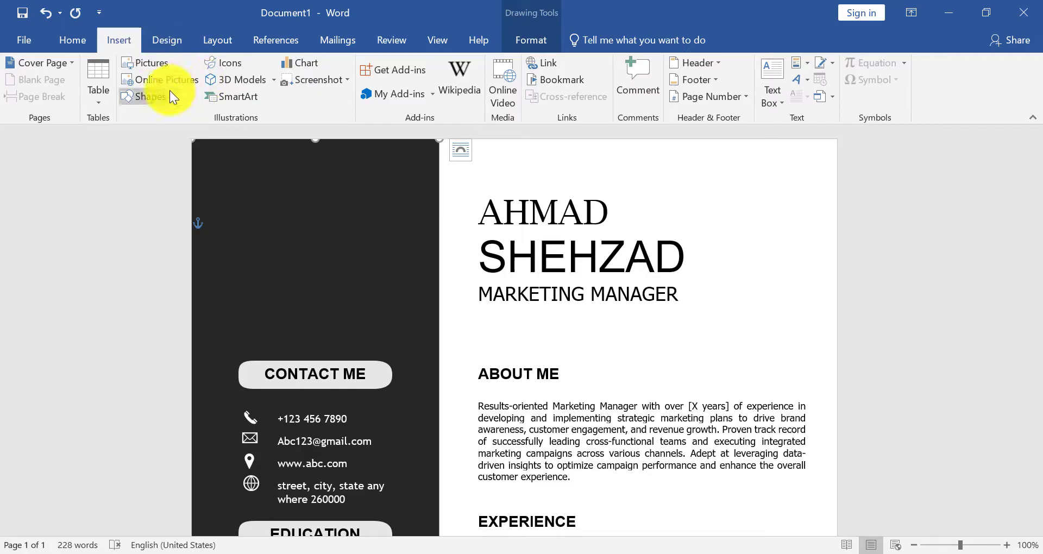
# Step: Draw an oval circle and center it at the top of the sidebar above CONTACT ME
pyautogui.click(148, 96)
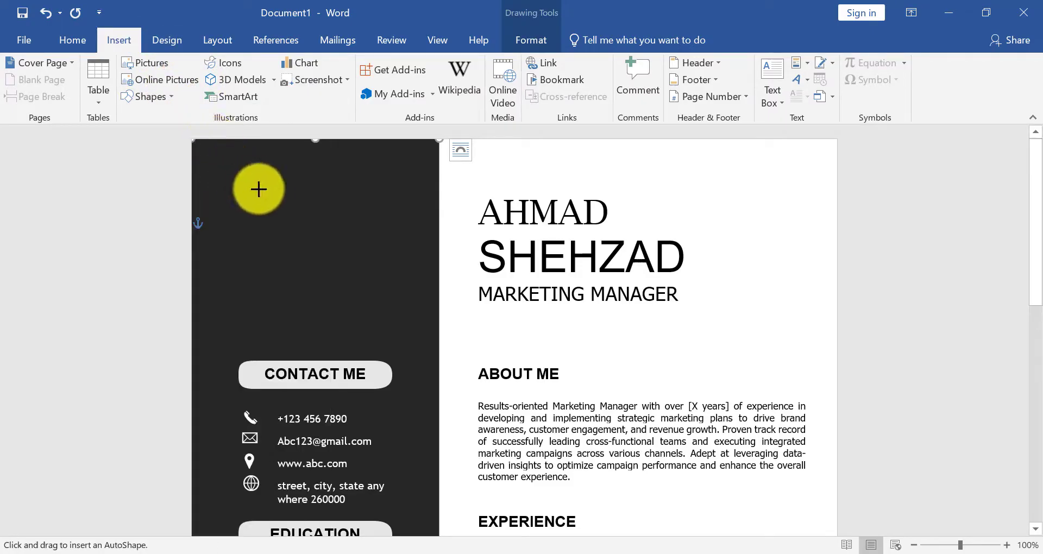
pyautogui.moveTo(258, 189); pyautogui.dragTo(371, 334)
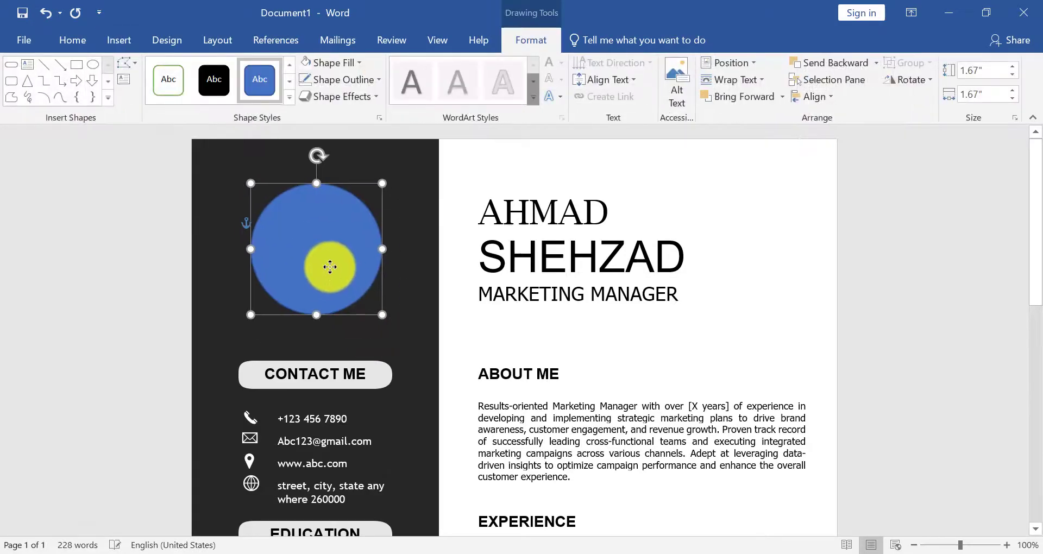
pyautogui.moveTo(331, 267); pyautogui.dragTo(397, 171)
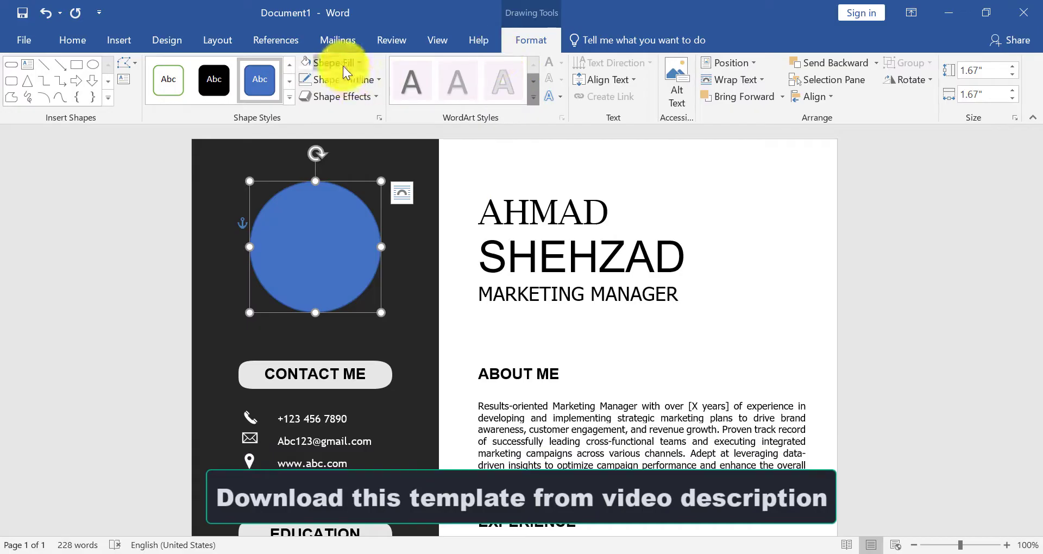
# Step: Set the circle's Shape Fill to the portrait picture from the Downloads folder
pyautogui.click(331, 63)
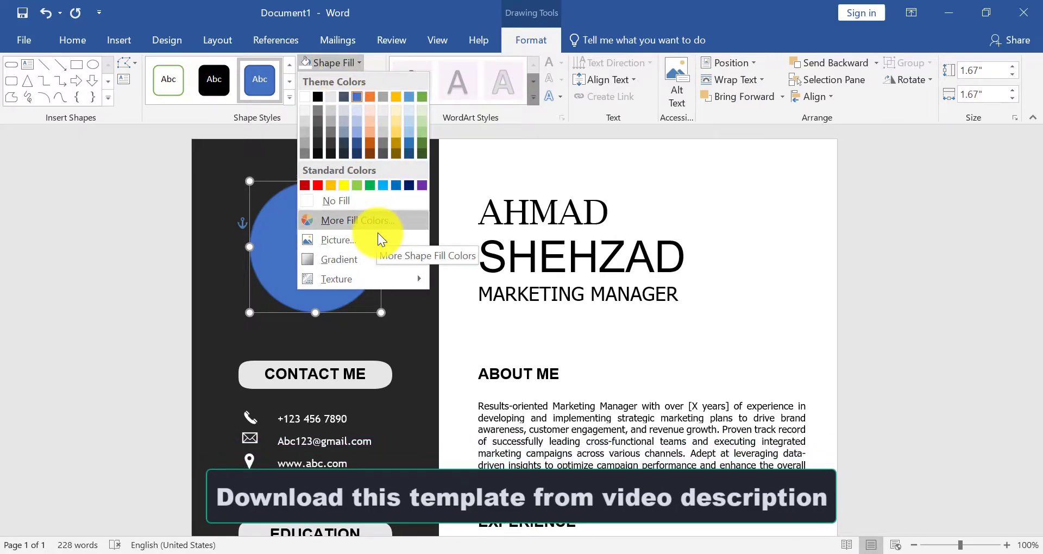
pyautogui.click(339, 240)
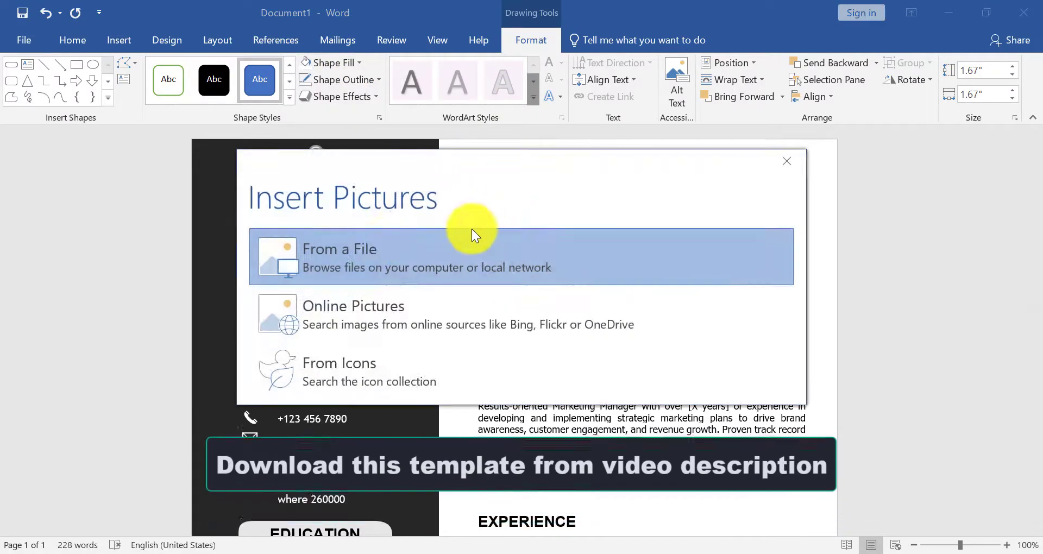
pyautogui.click(339, 258)
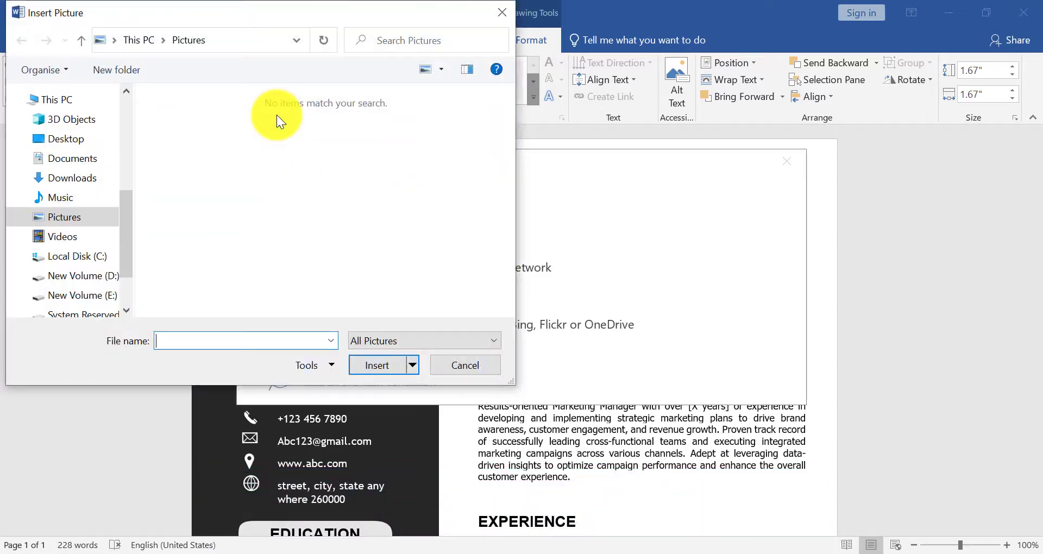
pyautogui.click(74, 177)
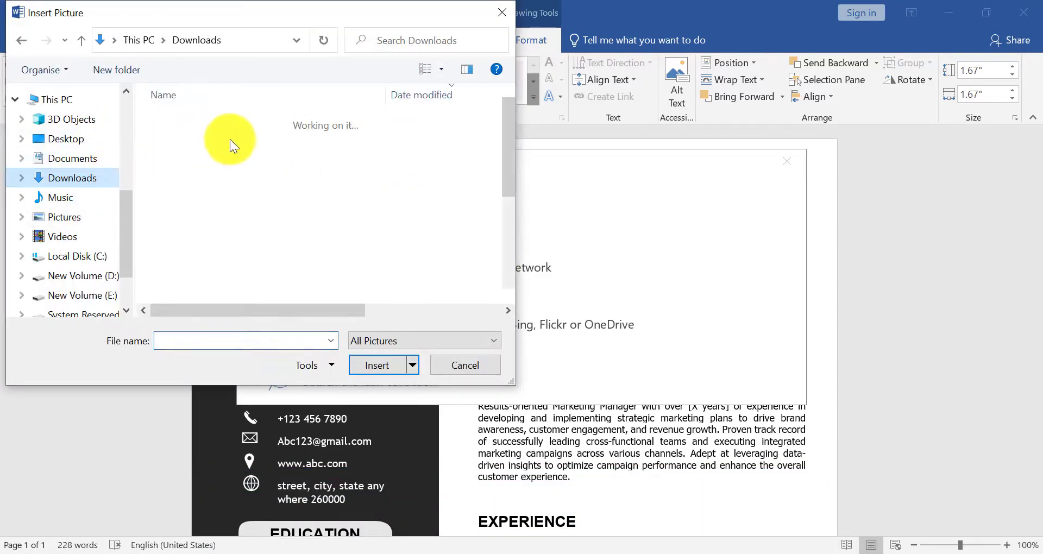
pyautogui.click(272, 143)
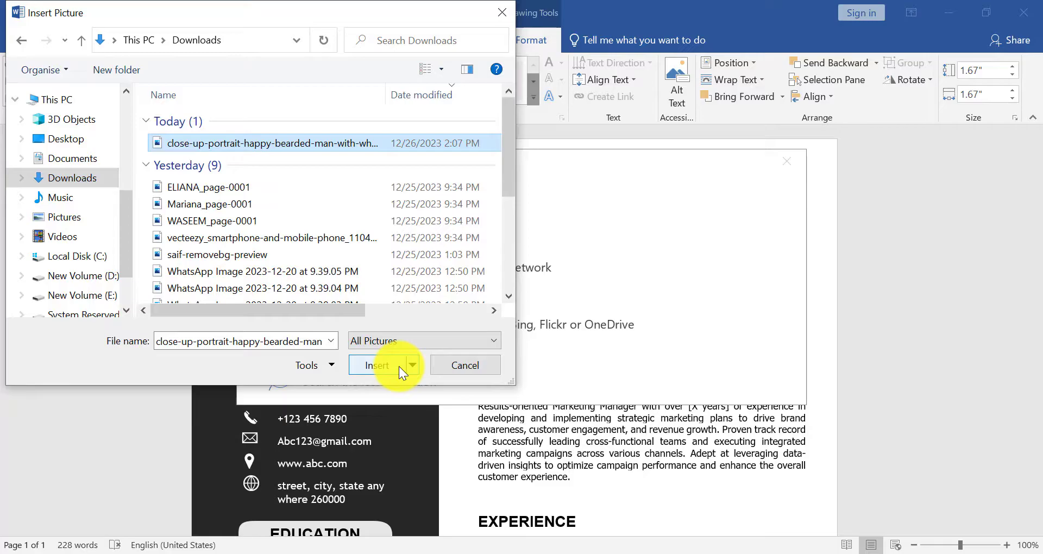
pyautogui.click(377, 365)
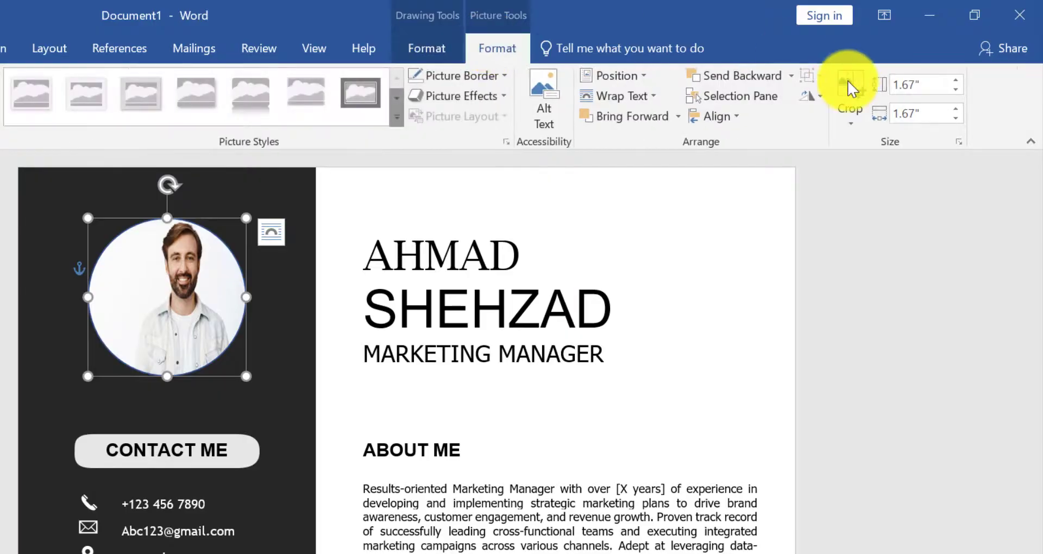
# Step: Crop to reposition the portrait inside the circle and set the outline to No Outline
pyautogui.click(849, 86)
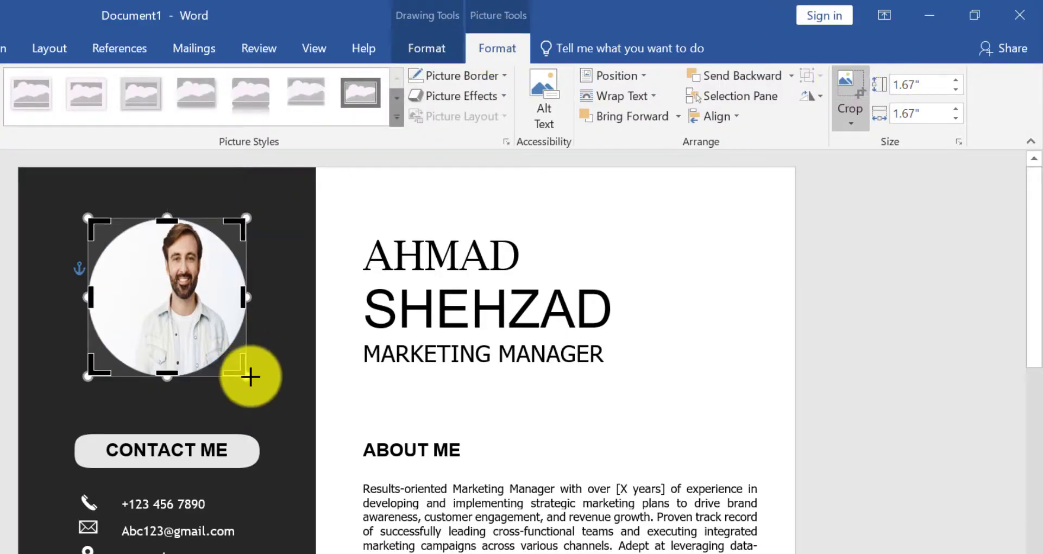
pyautogui.moveTo(250, 376); pyautogui.dragTo(237, 321)
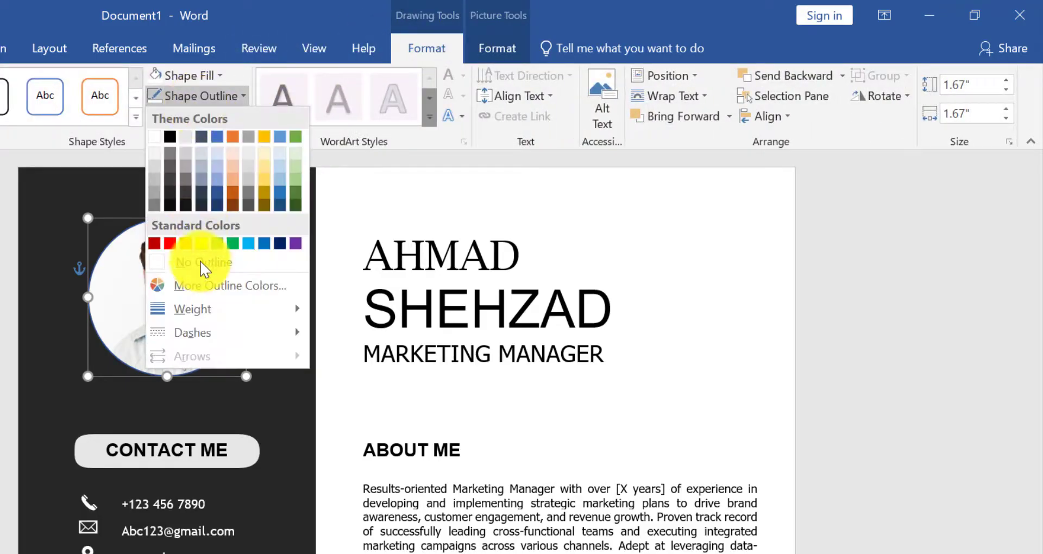
pyautogui.click(201, 262)
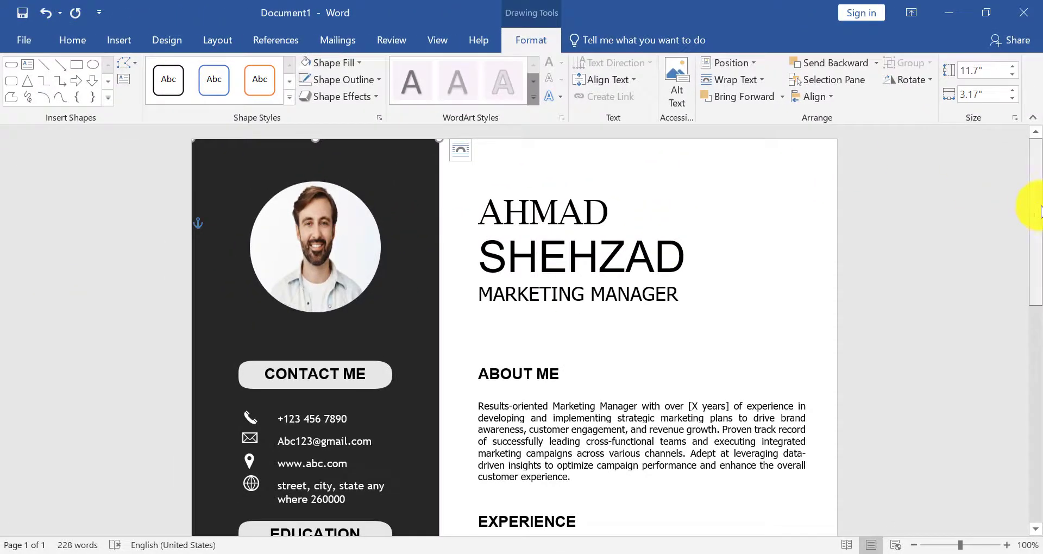
pyautogui.scroll(-3)
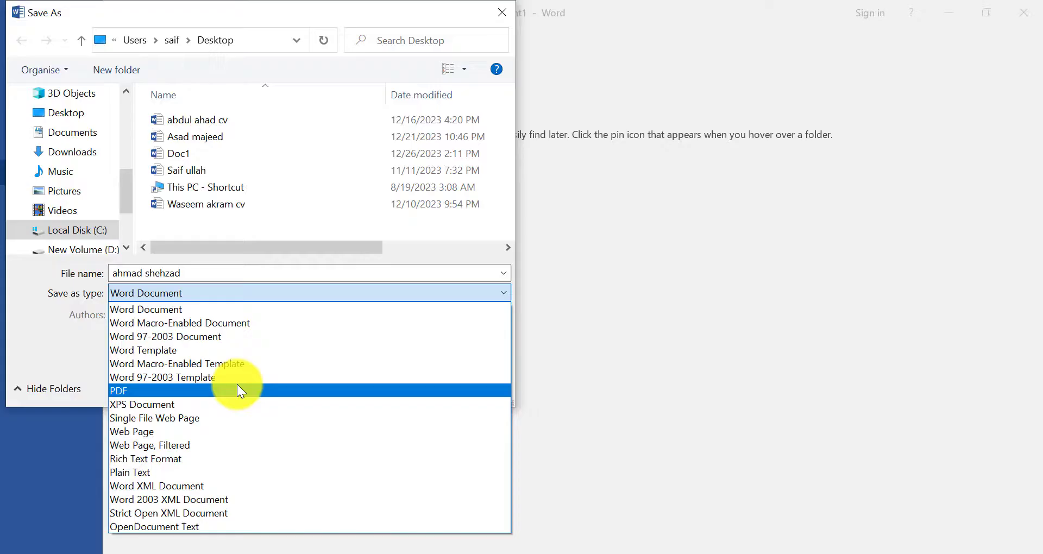
# Step: Save the resume as a PDF, then zoom out and back in to review the page
pyautogui.click(119, 391)
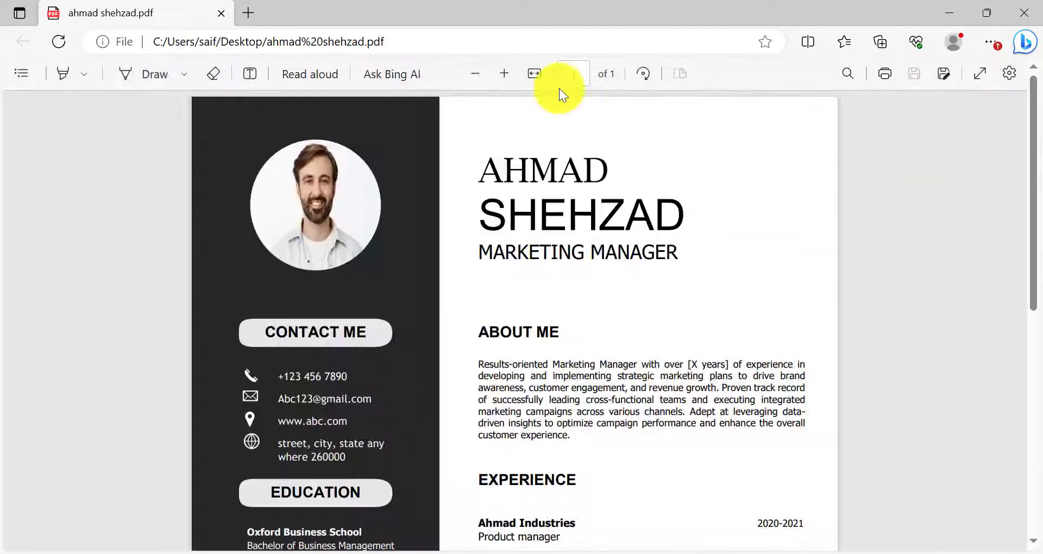
pyautogui.click(536, 74)
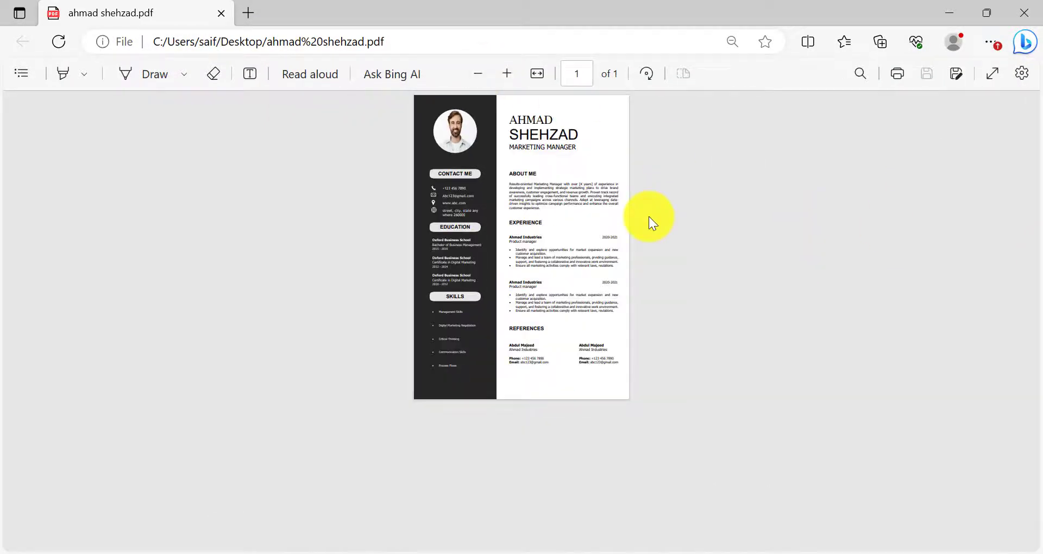
pyautogui.click(504, 74)
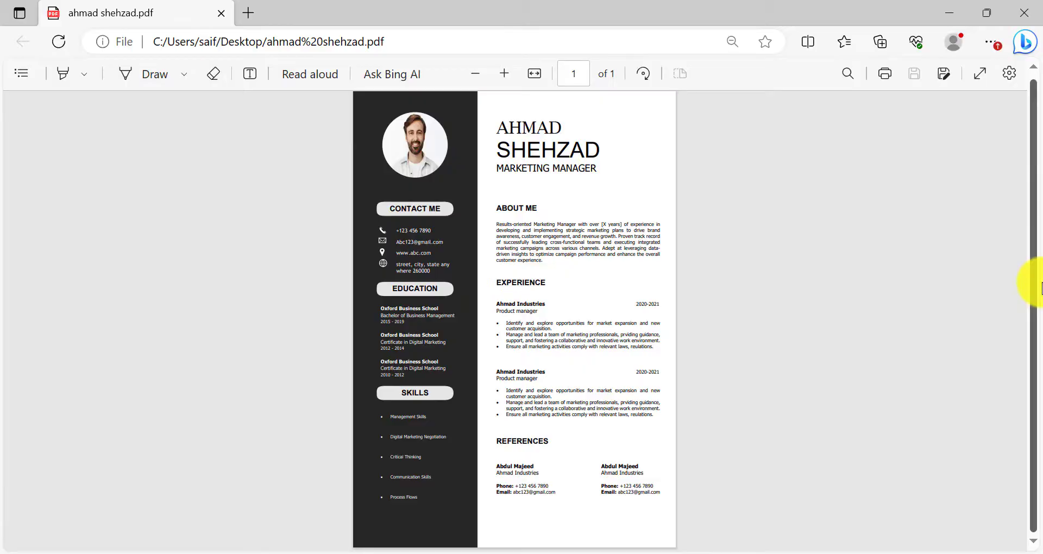